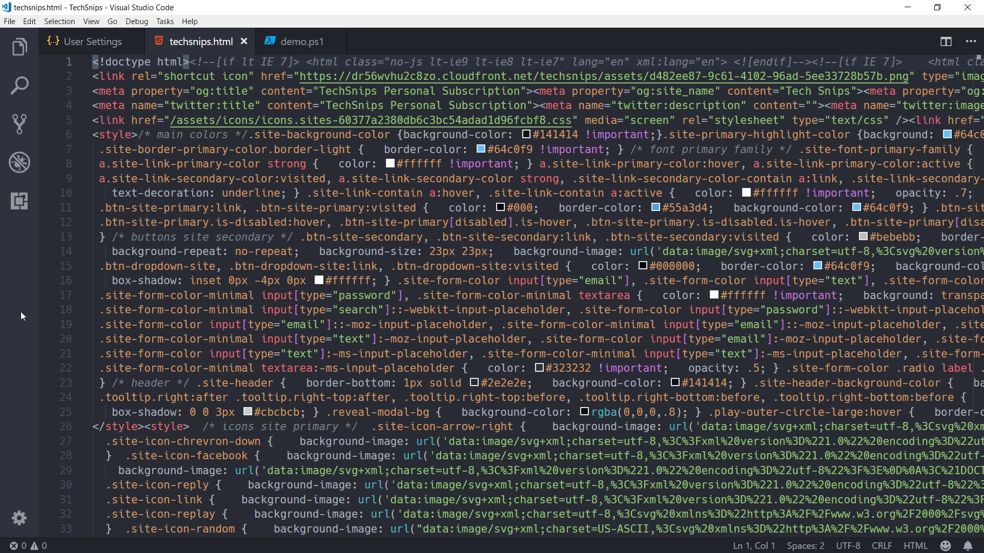
# Step: Filter the Command Palette to Format Document for the minified techsnips.html
pyautogui.press('F1')
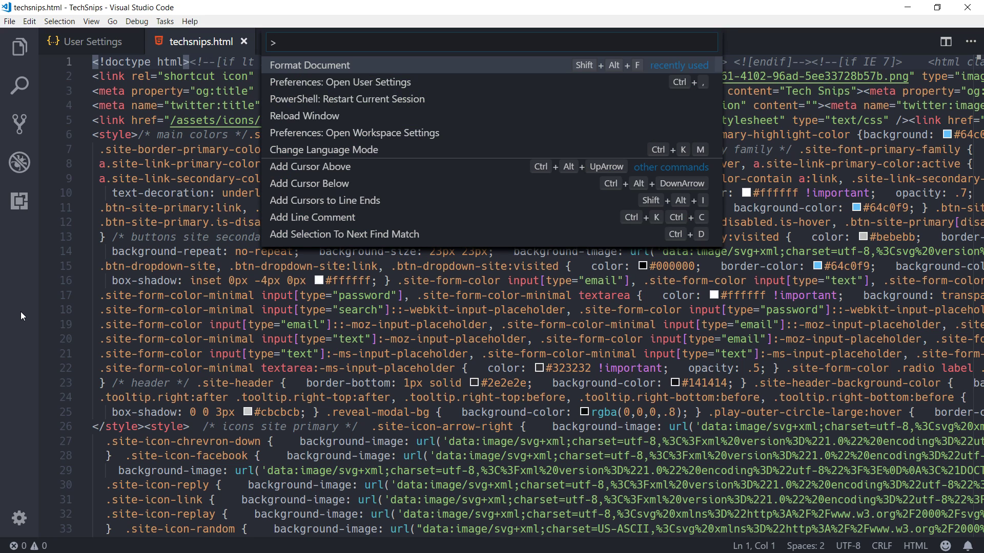
pyautogui.write('format')
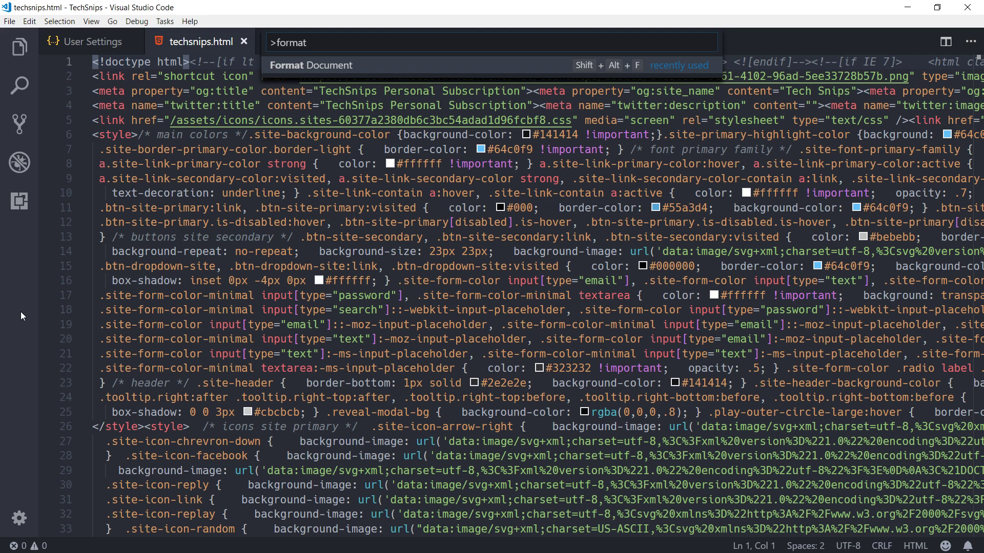
# Step: Run Format Document so techsnips.html becomes indented HTML and CSS, and review the result
pyautogui.click(310, 66)
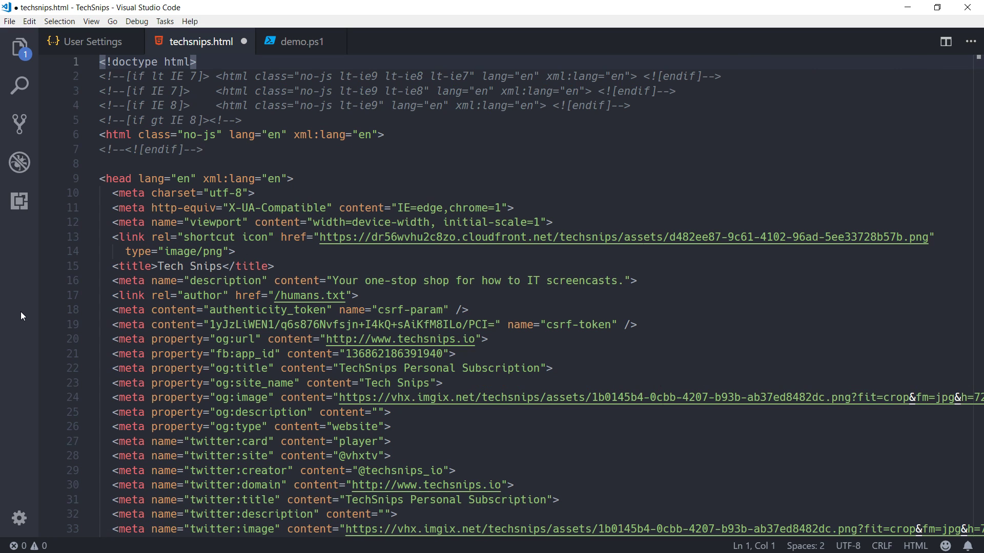
pyautogui.scroll(-3)
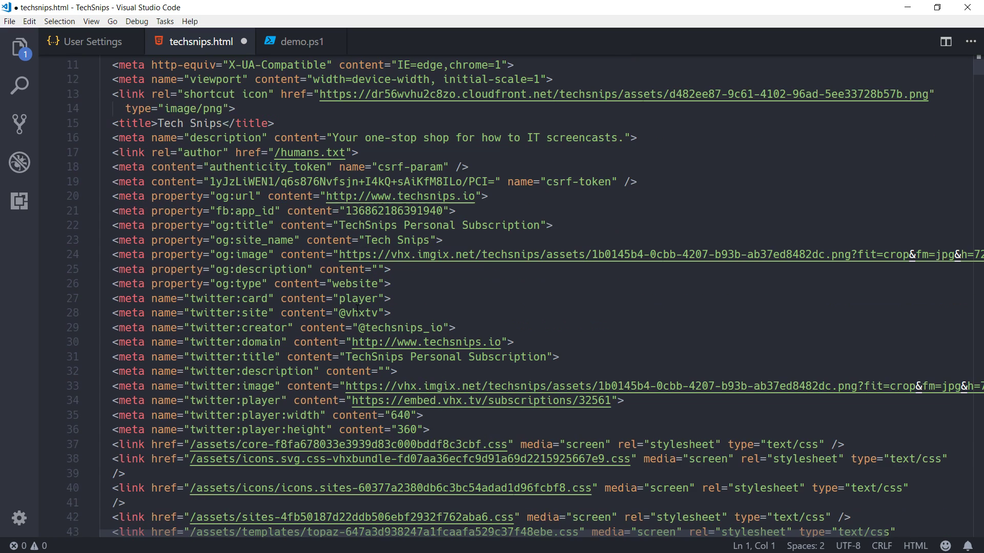
pyautogui.scroll(-3)
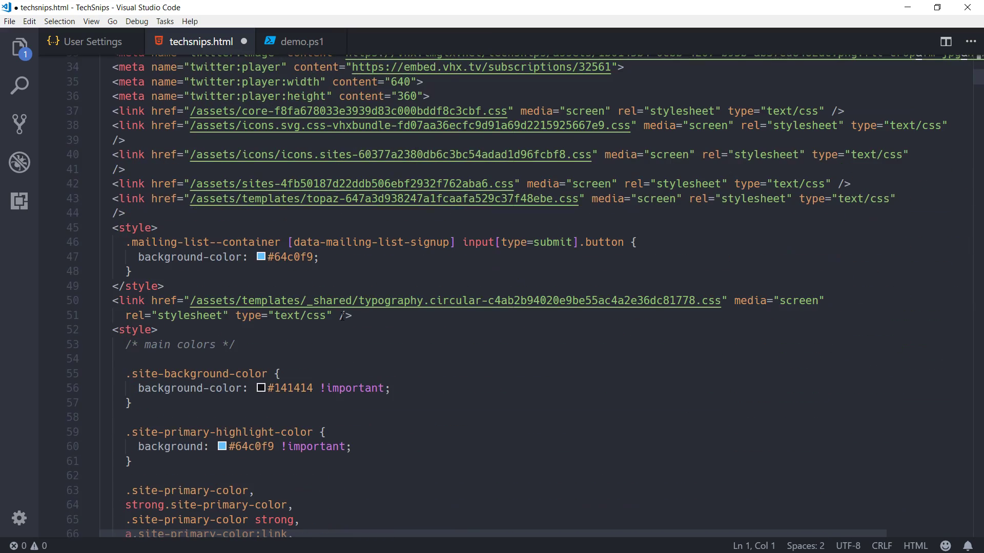
pyautogui.scroll(-3)
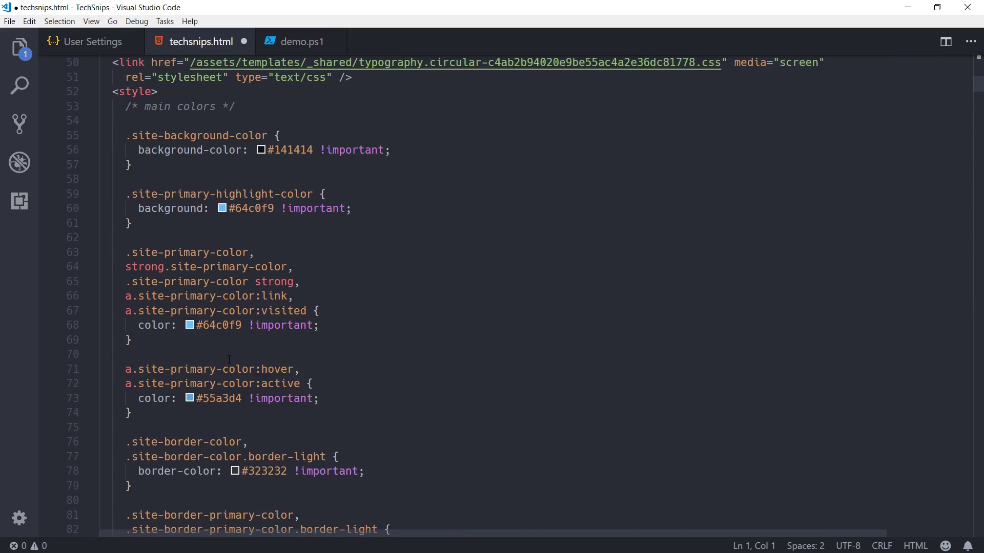
pyautogui.scroll(-3)
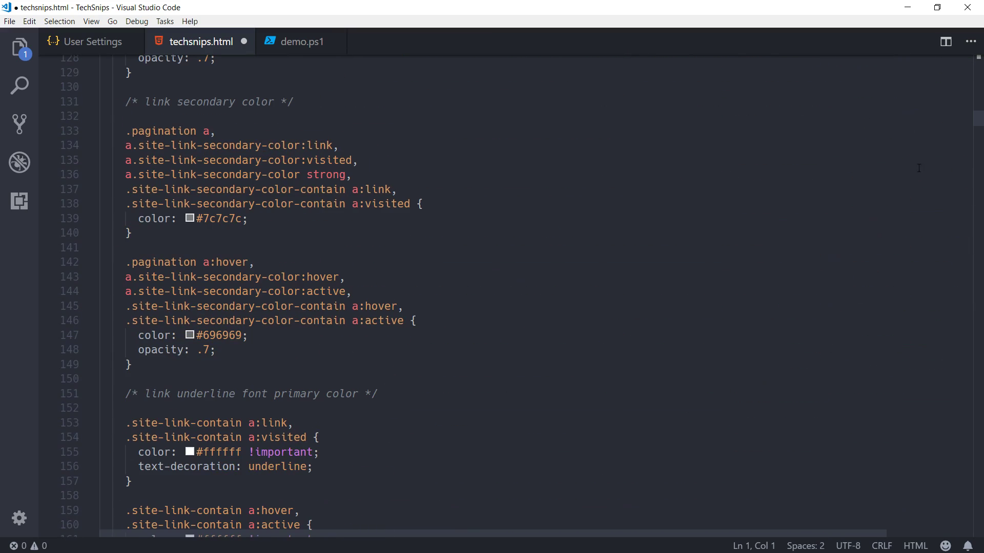
pyautogui.scroll(-3)
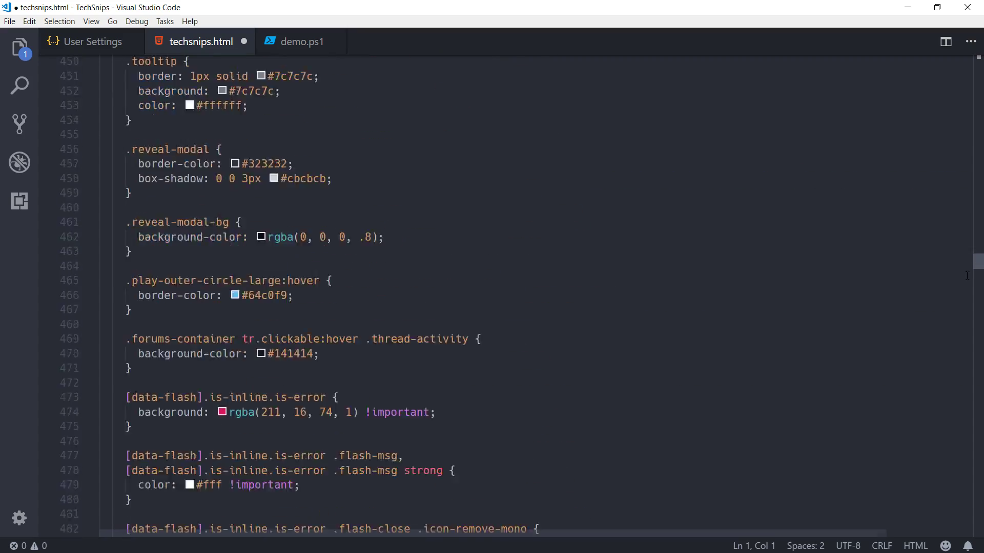
pyautogui.scroll(-3)
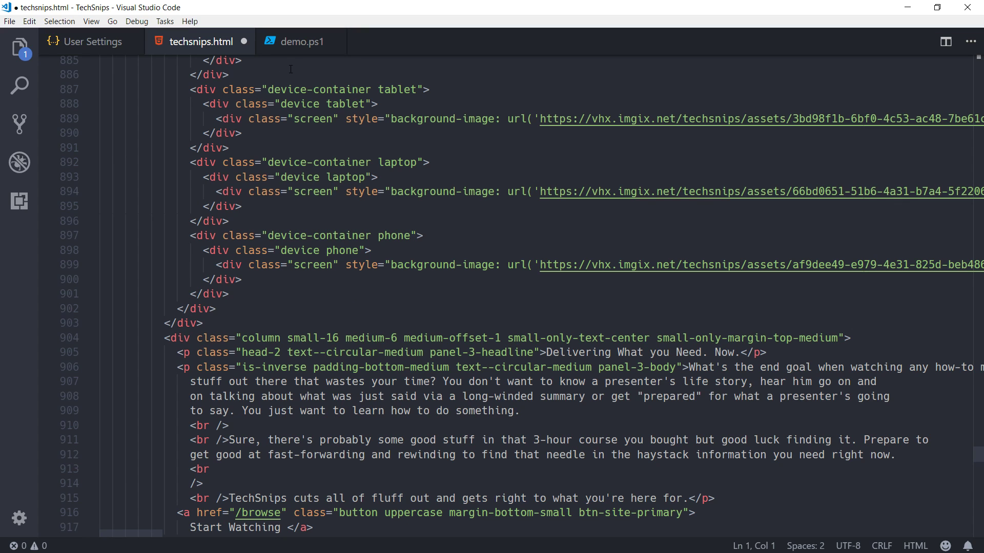
pyautogui.moveTo(93, 41)
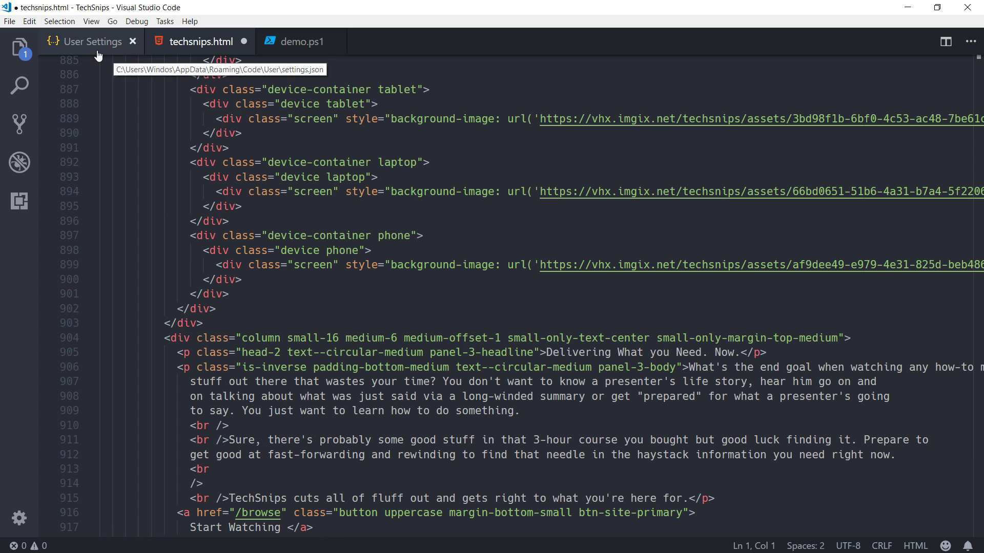
# Step: Enable "editor.formatOnPaste": true in user settings and save settings.json
pyautogui.click(94, 41)
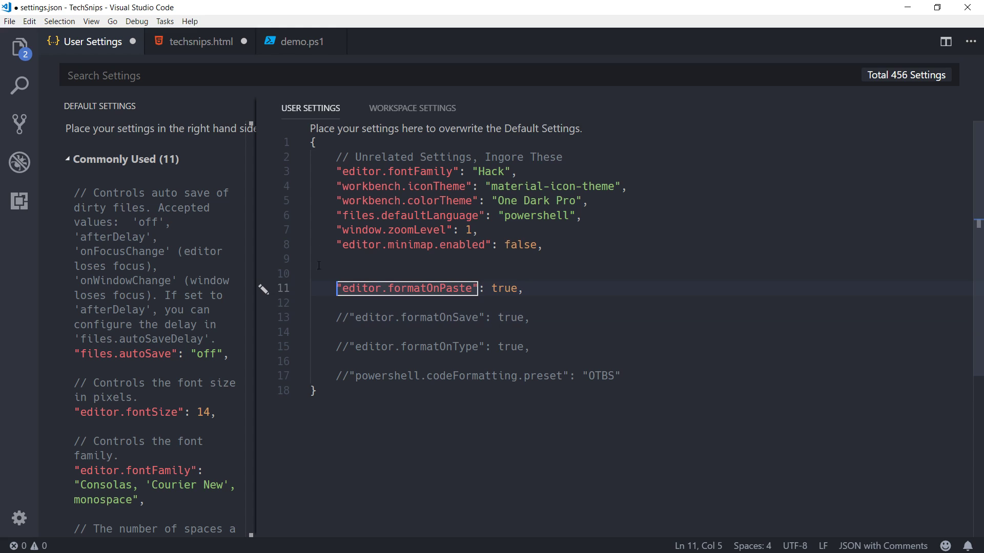
pyautogui.press('ctrl+s')
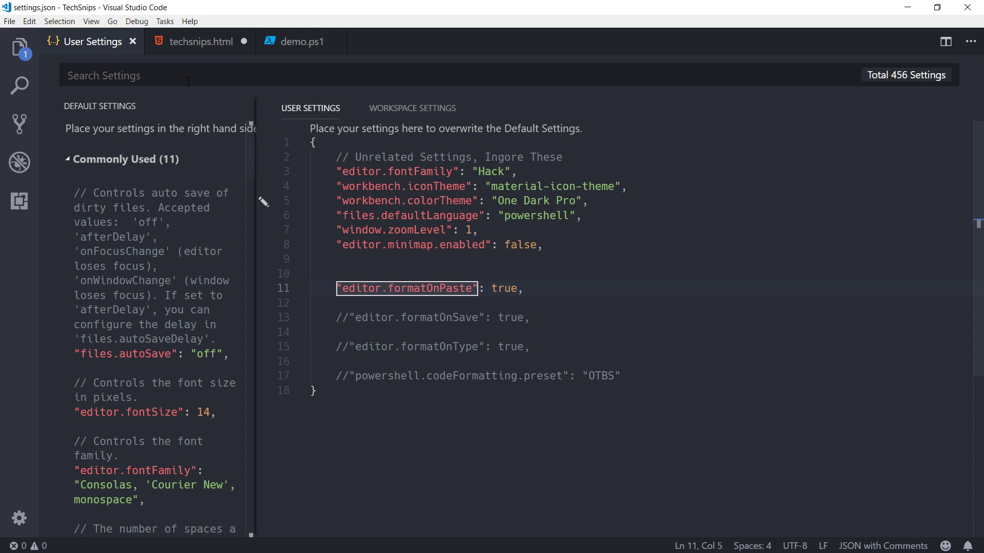
# Step: Select the whole Param block in Notepad's reddit.txt and return to the empty demo.ps1
pyautogui.click(301, 41)
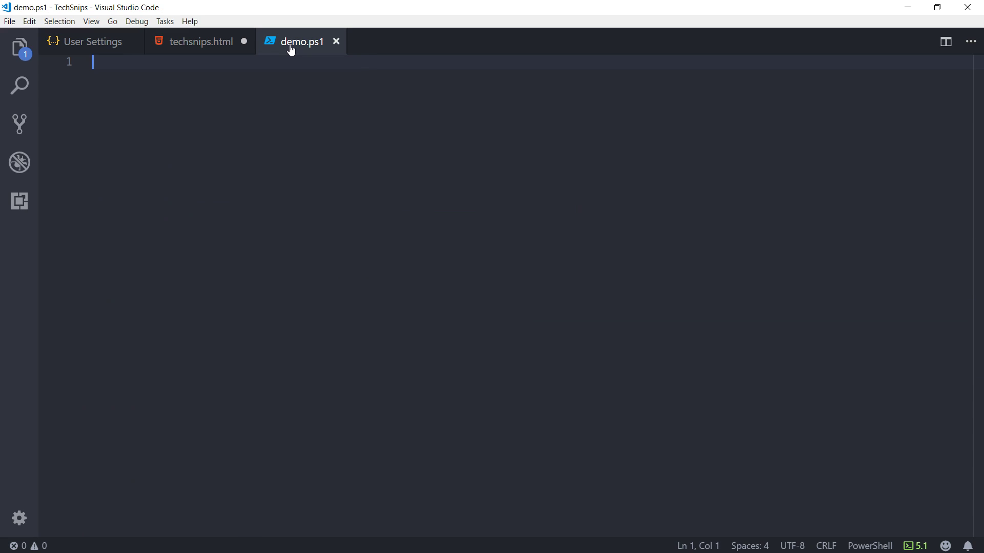
pyautogui.moveTo(352, 55)
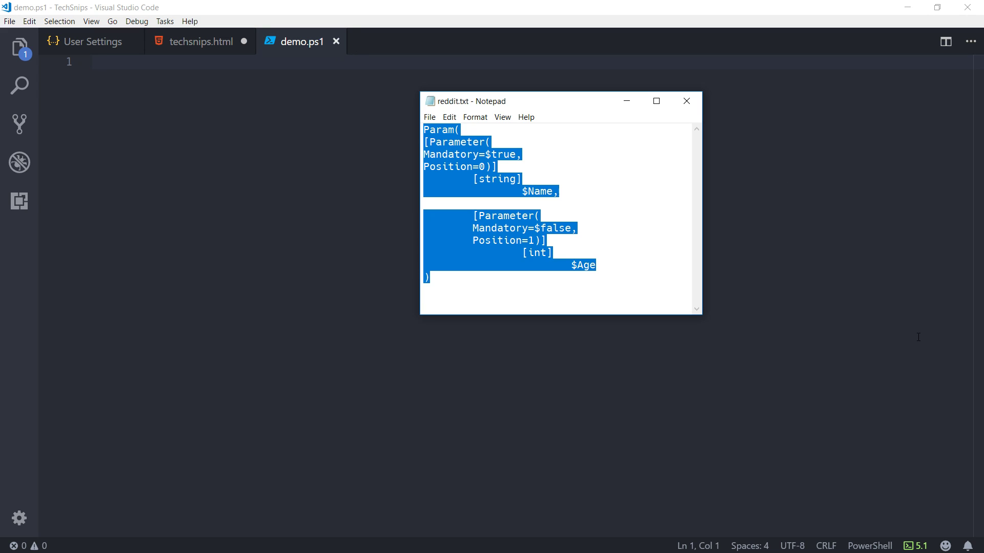
pyautogui.click(617, 295)
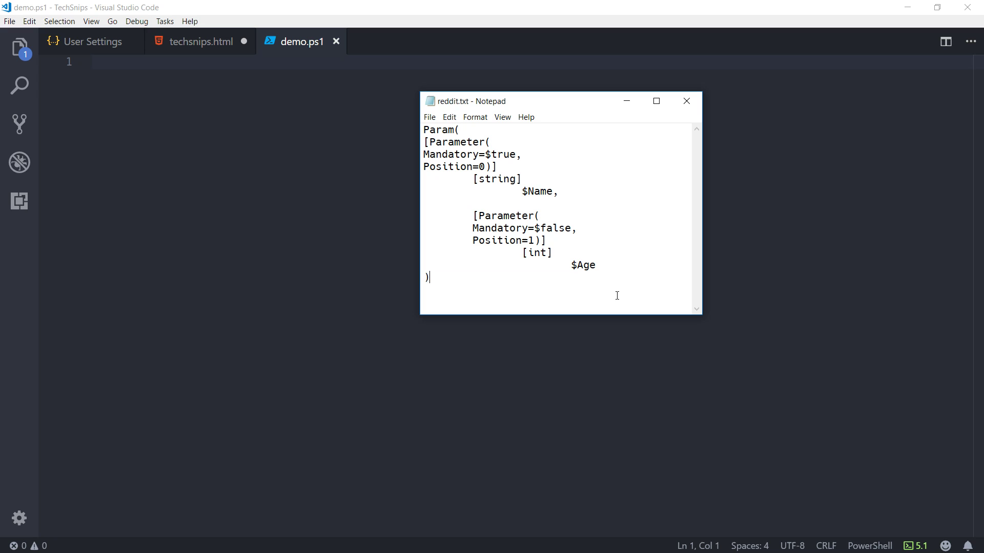
pyautogui.click(429, 278)
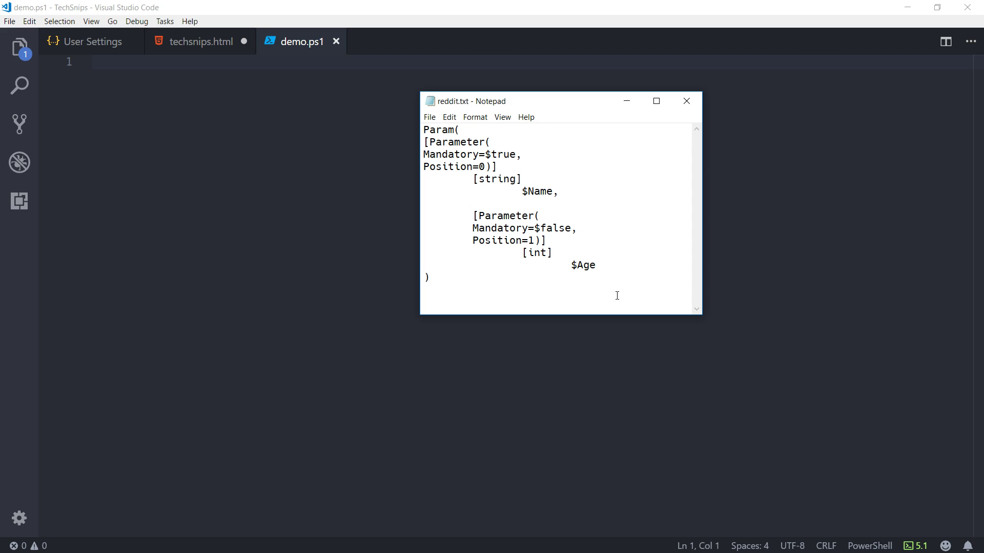
pyautogui.press('ctrl+a')
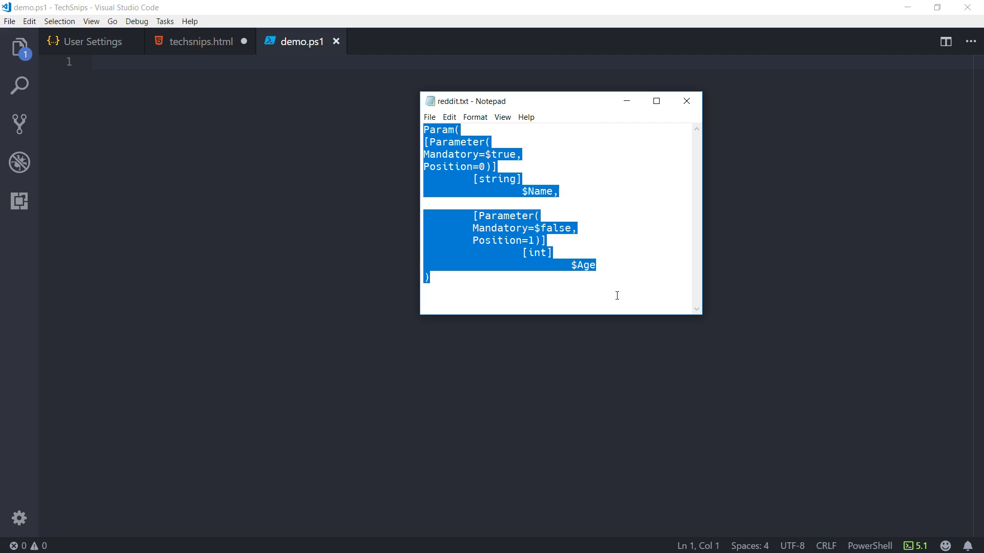
pyautogui.moveTo(479, 86)
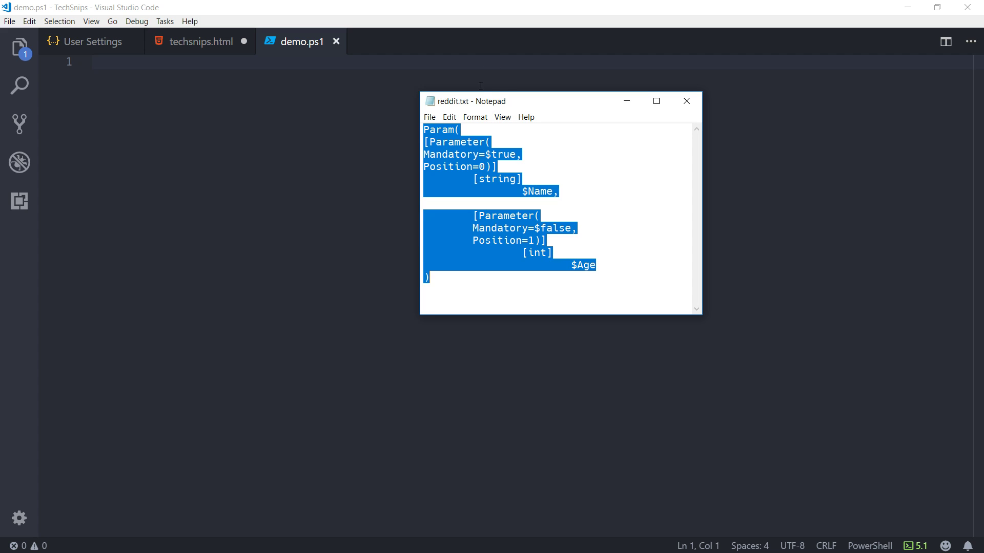
pyautogui.click(686, 102)
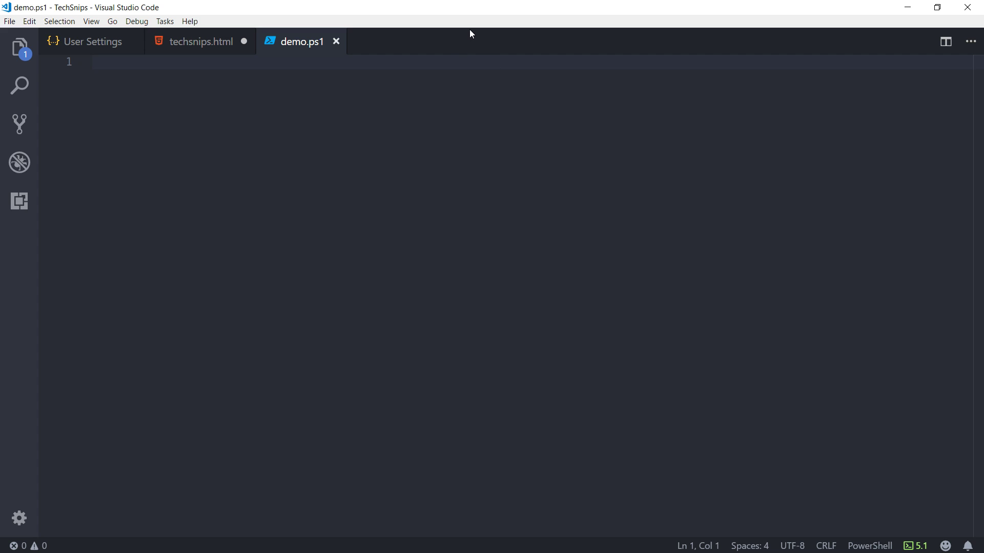
# Step: Paste the $Name/$Age Param block into demo.ps1 via format-on-paste
pyautogui.click(393, 214)
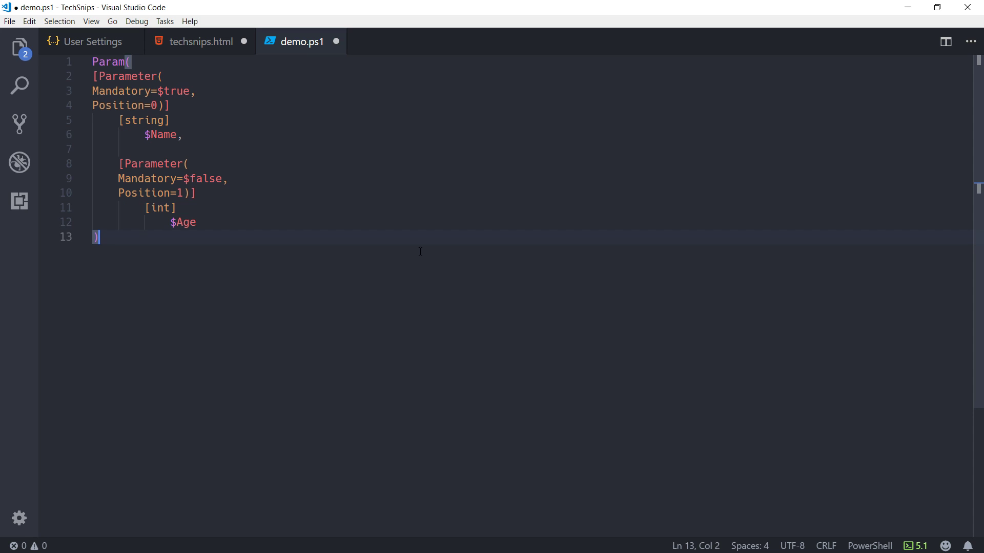
pyautogui.moveTo(366, 232)
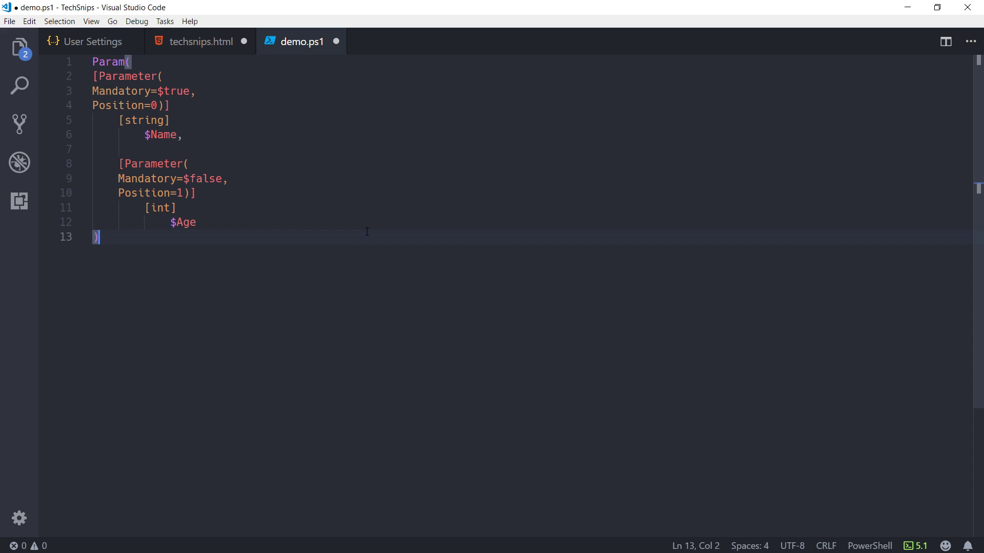
pyautogui.moveTo(92, 41)
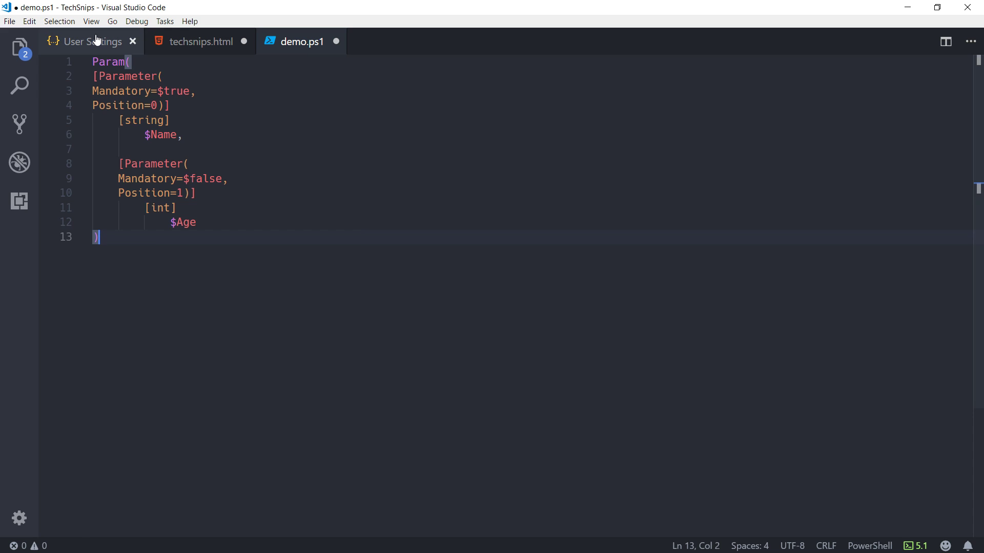
# Step: Save user settings with editor.formatOnSave enabled and return to demo.ps1
pyautogui.click(92, 41)
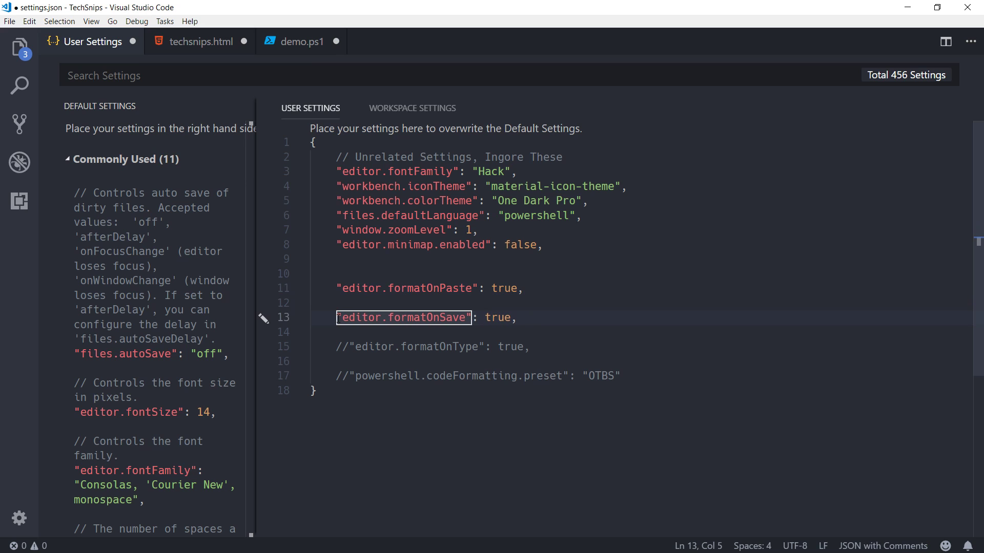
pyautogui.press('ctrl+s')
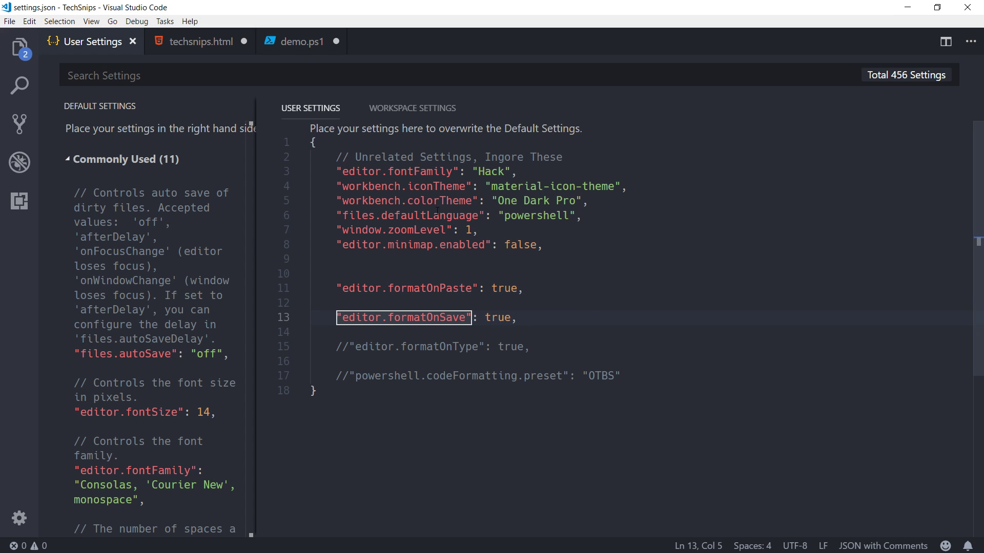
pyautogui.click(301, 41)
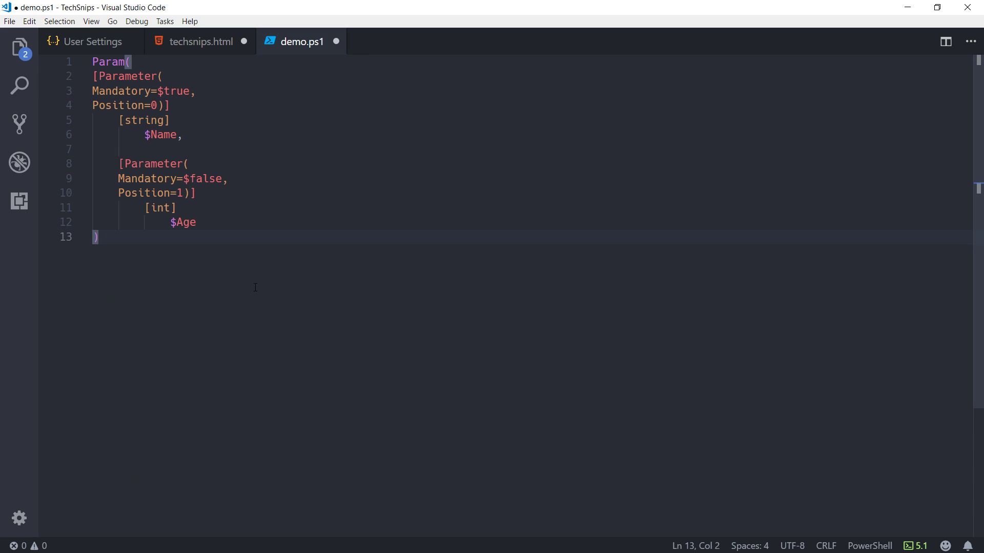
pyautogui.moveTo(286, 308)
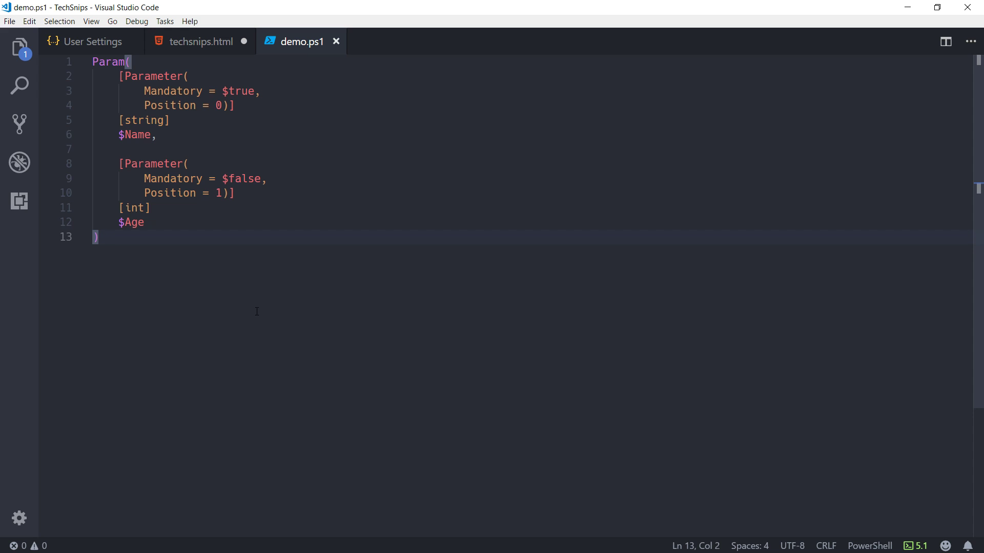
pyautogui.moveTo(91, 41)
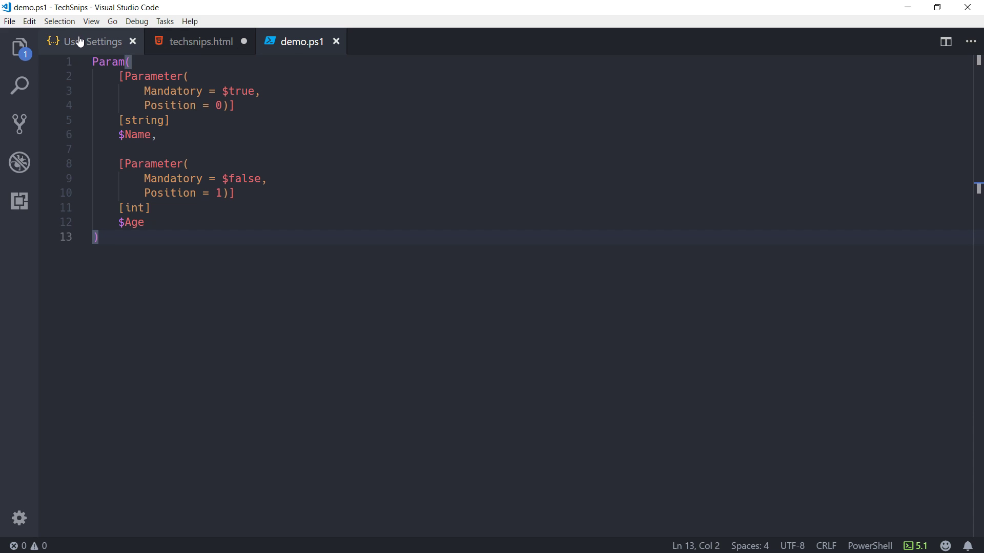
# Step: Enable editor.formatOnType in the tidied user settings, save, and return to demo.ps1
pyautogui.click(90, 41)
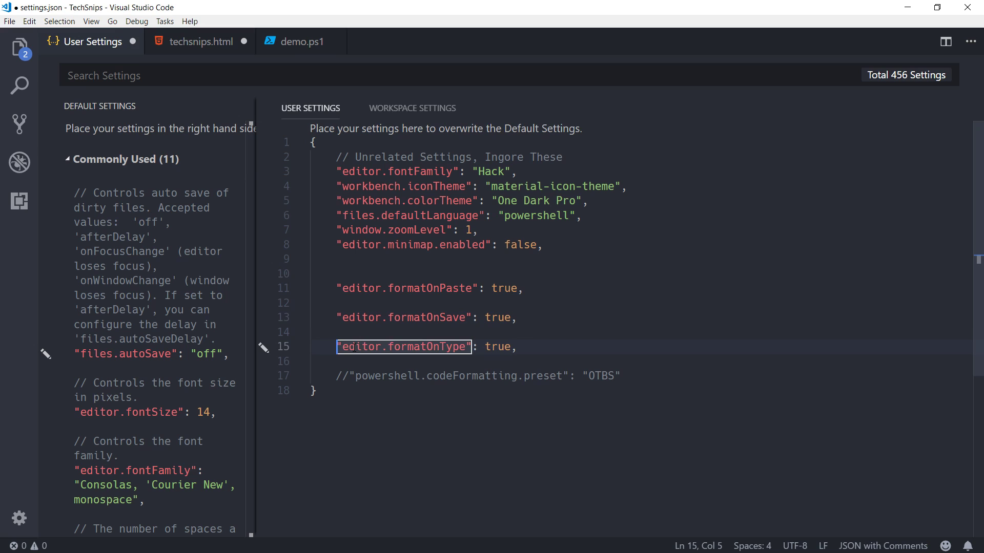
pyautogui.moveTo(403, 347)
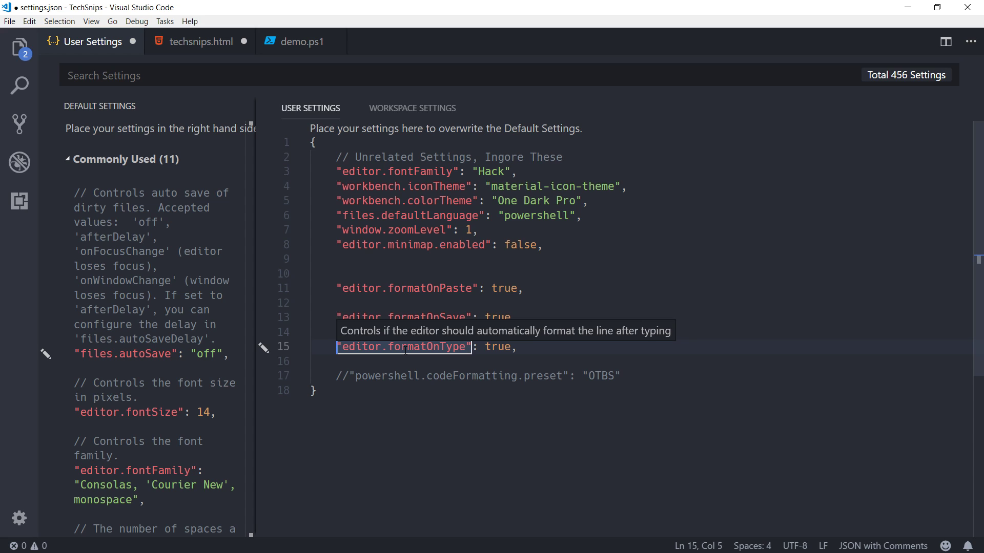
pyautogui.moveTo(301, 41)
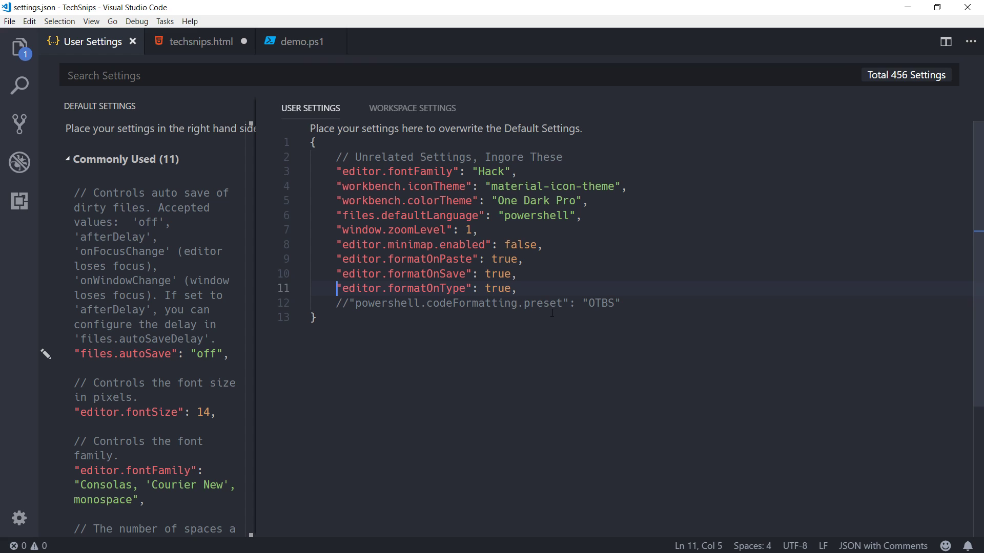
pyautogui.click(301, 41)
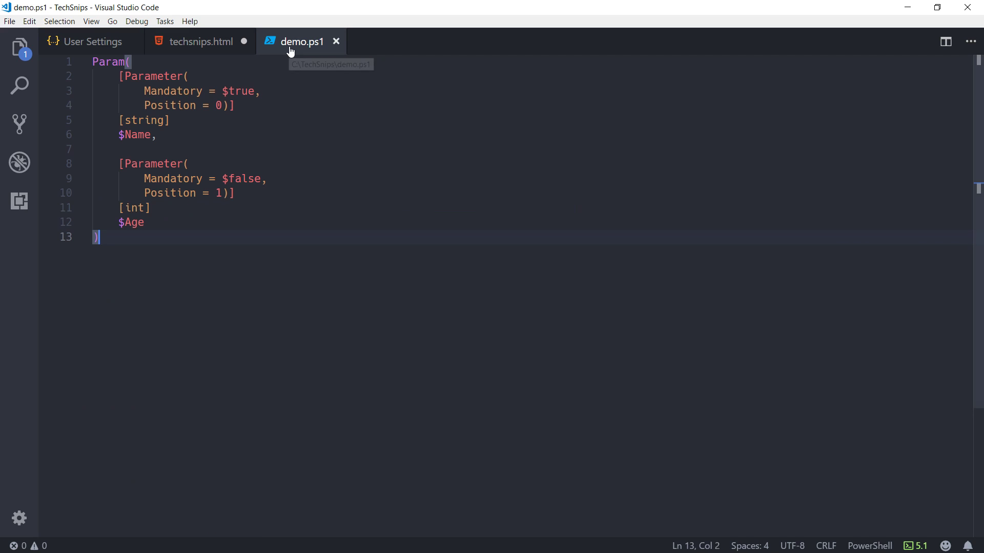
pyautogui.moveTo(233, 239)
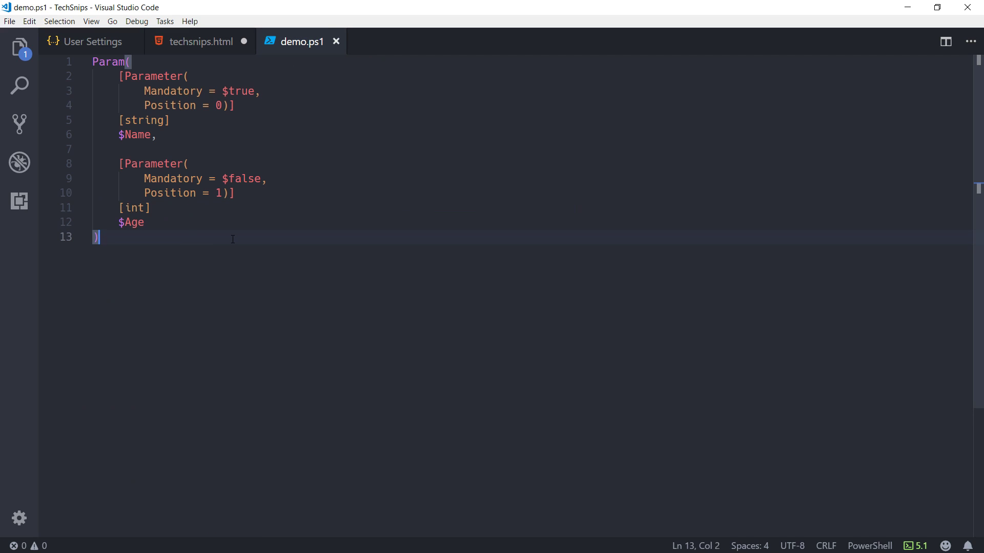
# Step: Add $Hash = { 1 = 'a'; 2 = 'b' } below the Param block, auto-spaced by format-on-type
pyautogui.press('Enter')
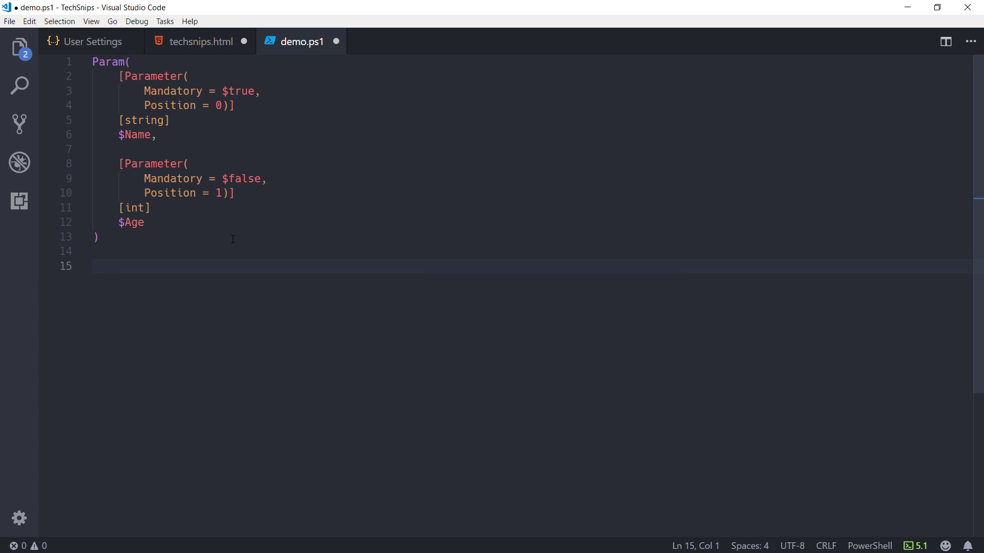
pyautogui.write('$Hash = {')
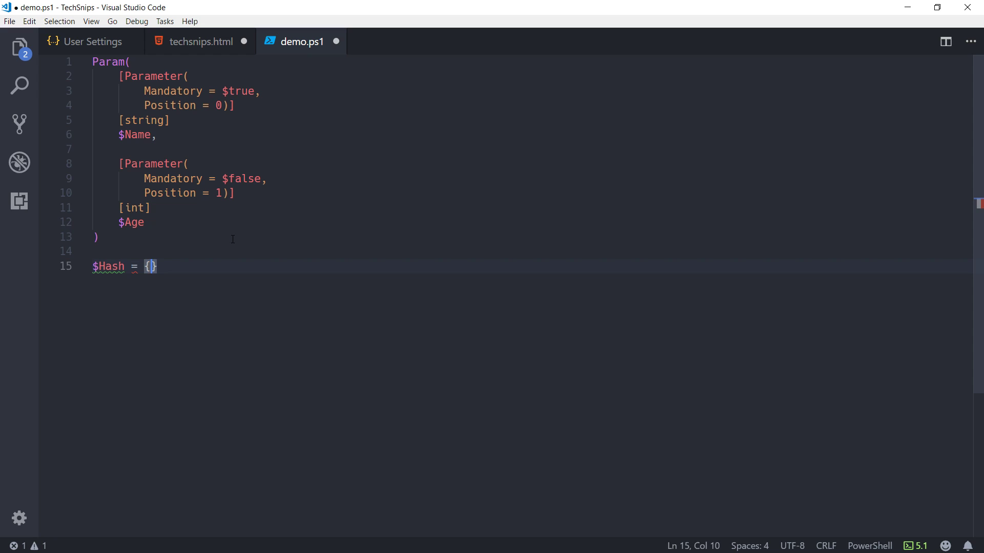
pyautogui.press('Enter')
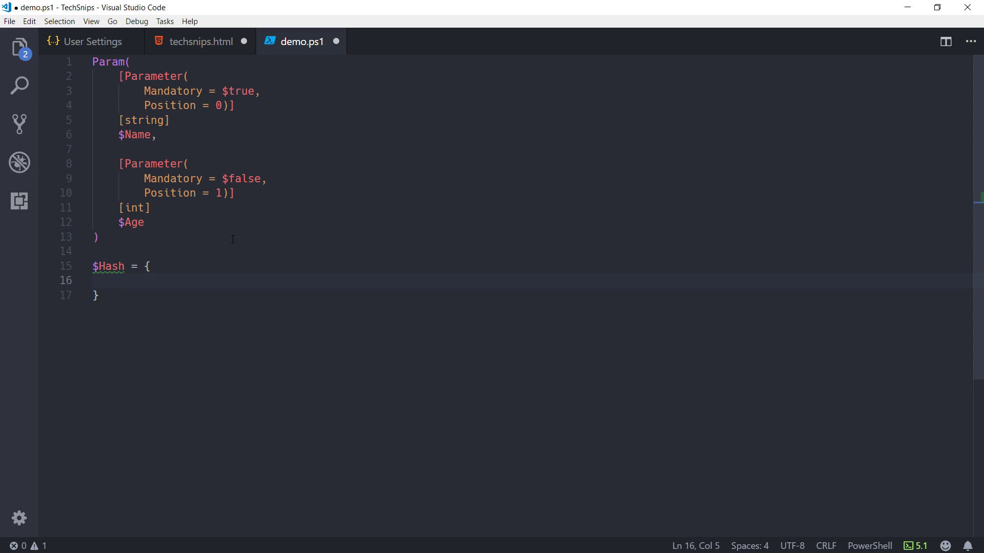
pyautogui.write('1=')
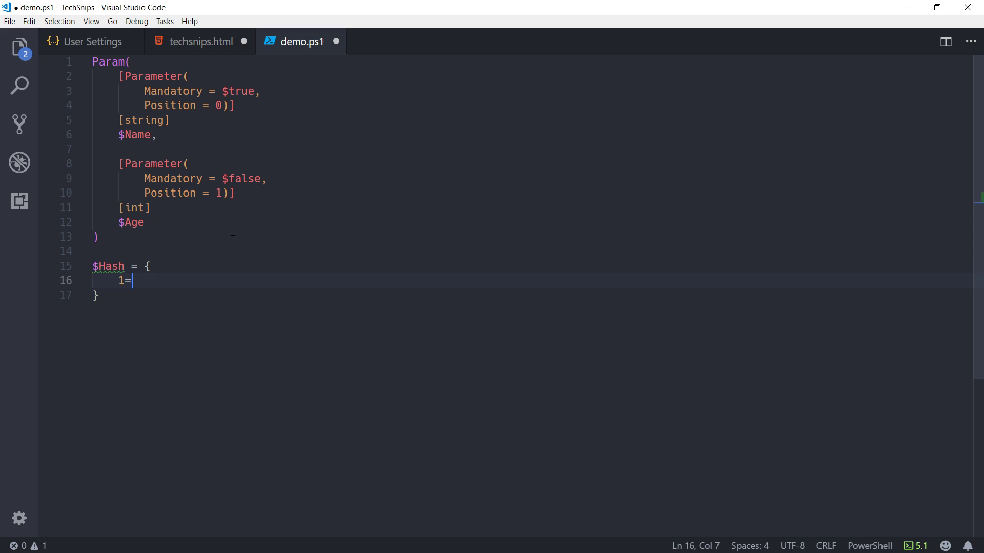
pyautogui.write("'a'")
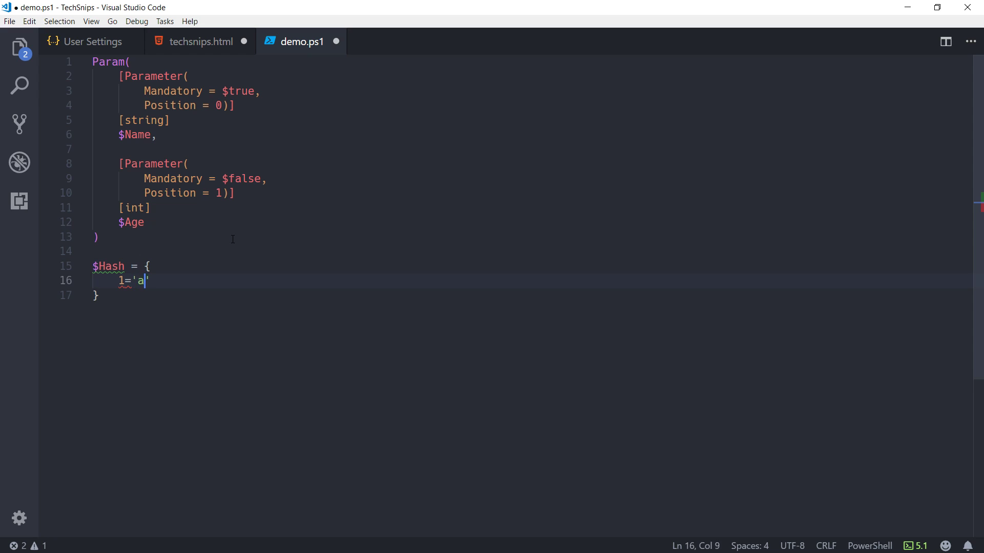
pyautogui.press('Enter')
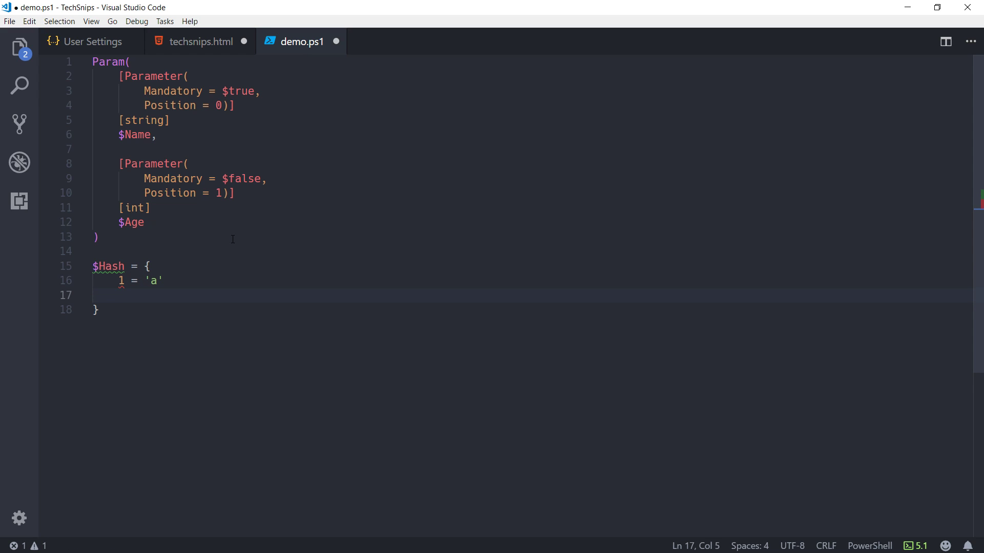
pyautogui.write('2=')
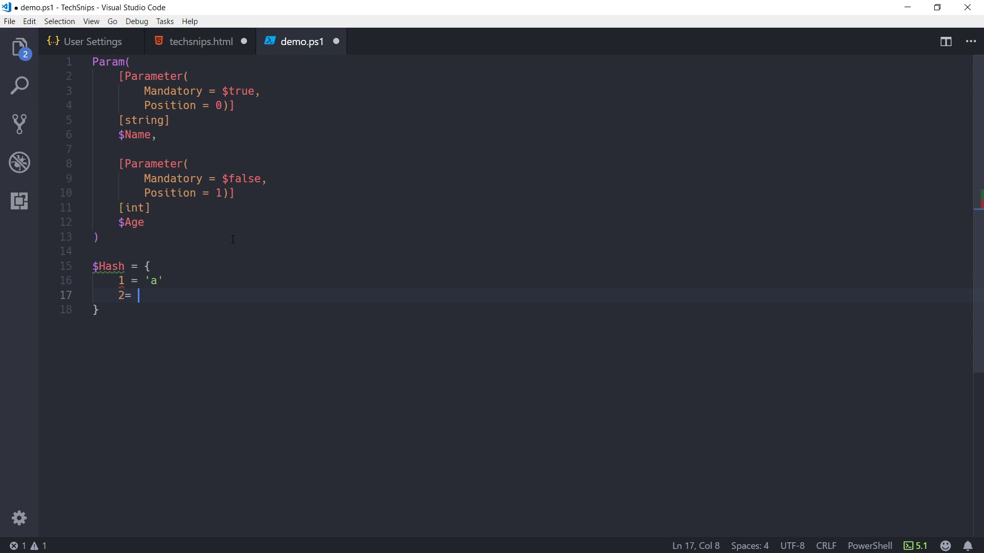
pyautogui.write("'b'")
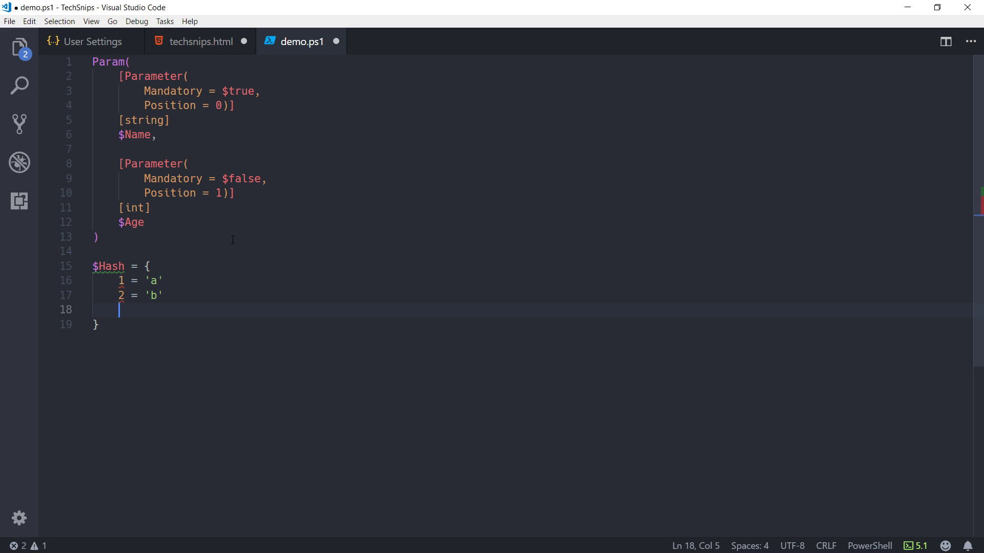
pyautogui.moveTo(92, 41)
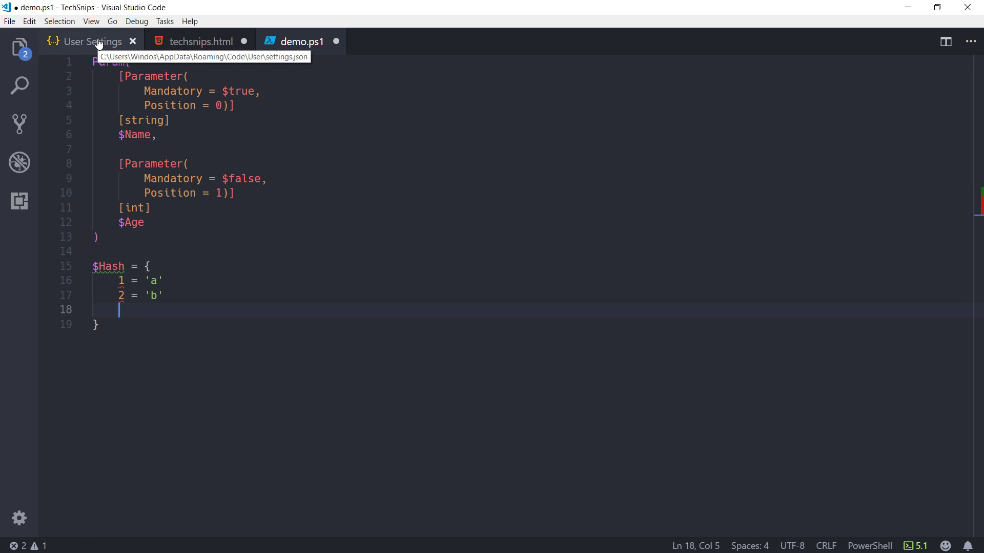
# Step: Start a powershell.codeFormatting.preset setting on a new line after formatOnType
pyautogui.click(92, 41)
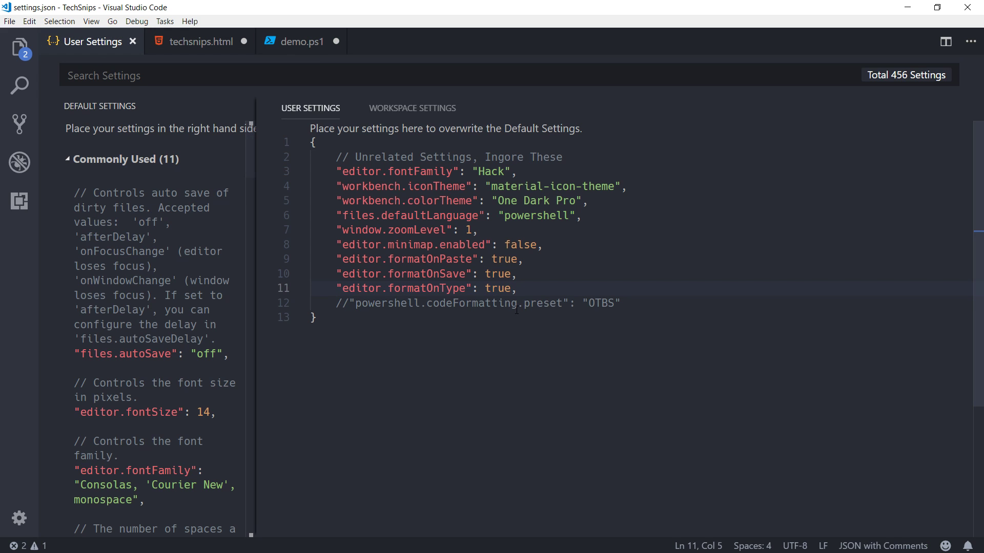
pyautogui.click(517, 288)
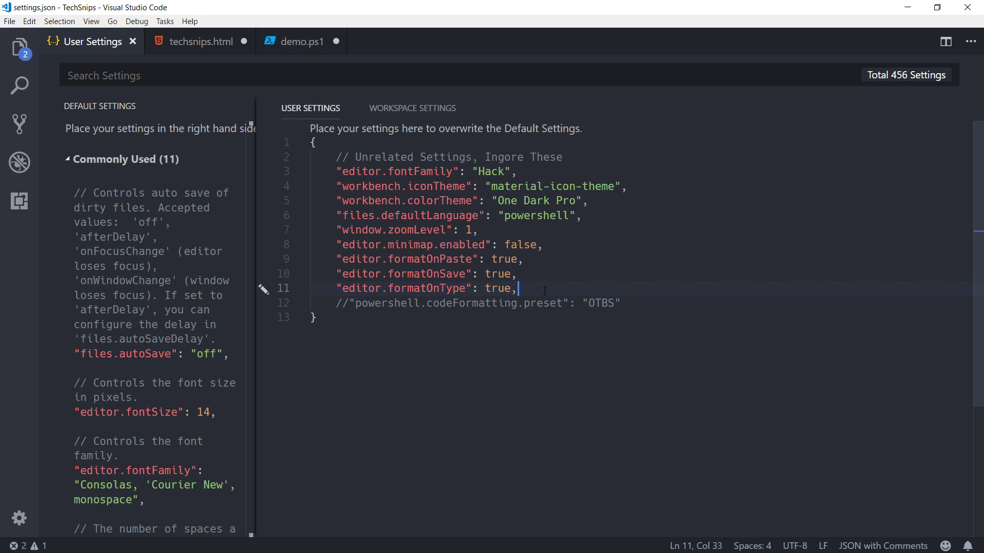
pyautogui.press('enter')
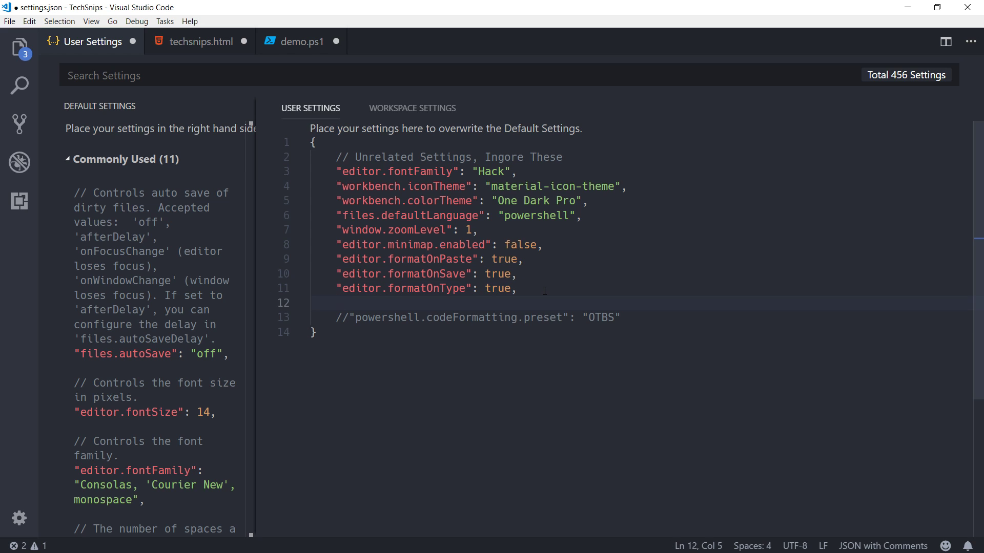
pyautogui.write('powershell.cod')
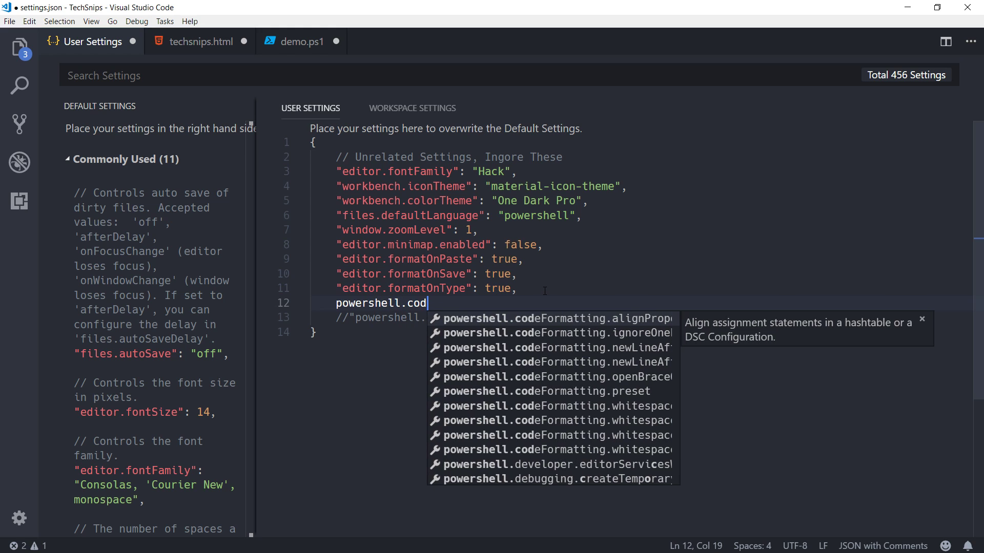
pyautogui.moveTo(633, 333)
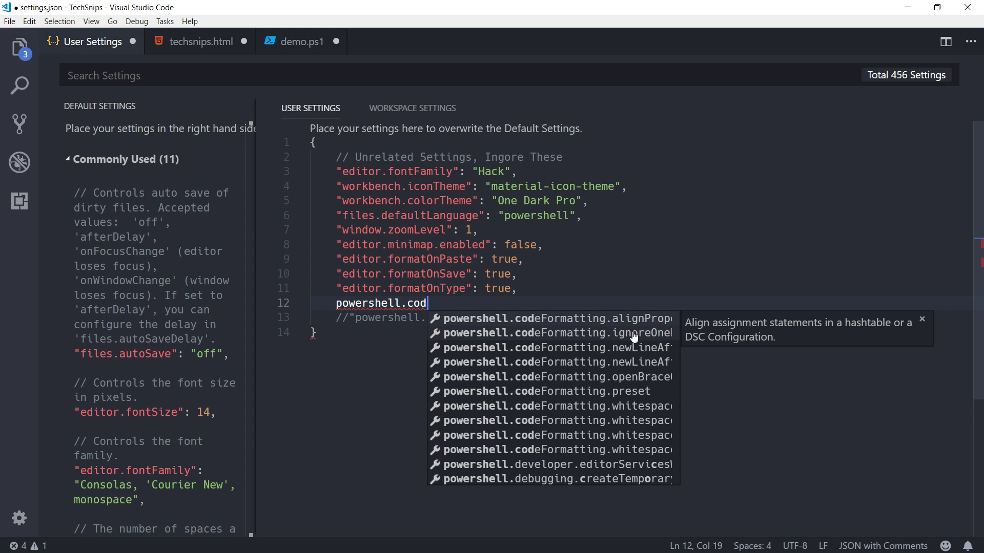
pyautogui.moveTo(633, 333)
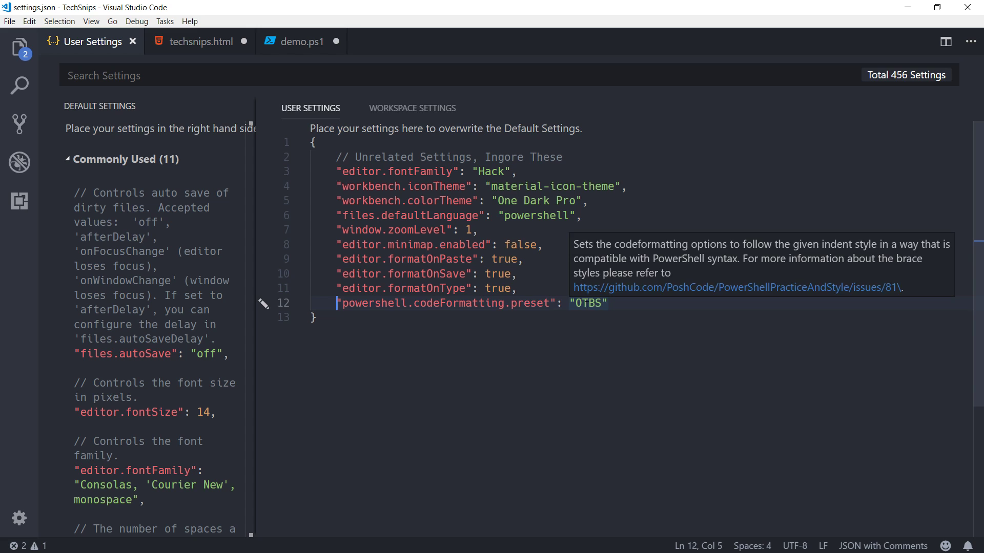
pyautogui.moveTo(301, 41)
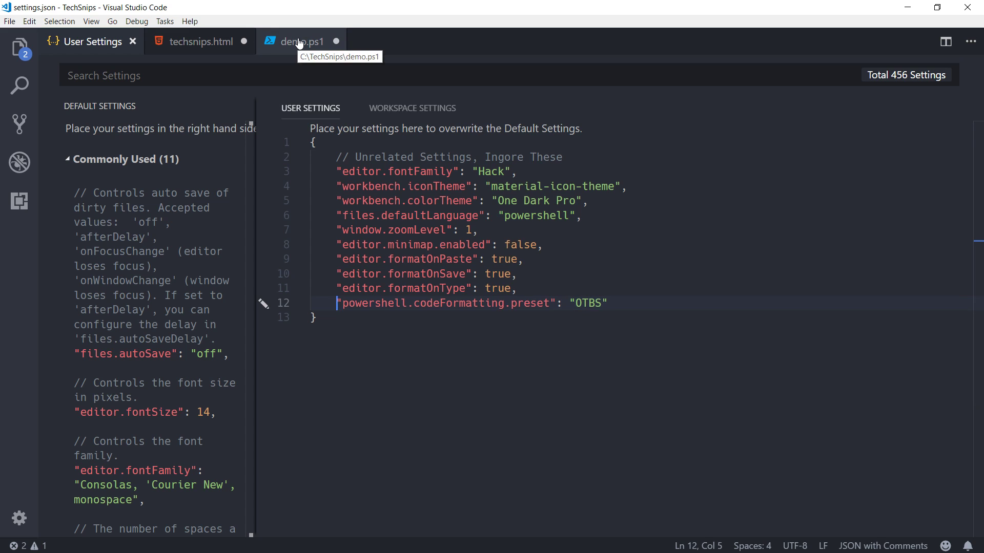
# Step: Add an if ($true) { $true } else { } block after $Hash in demo.ps1
pyautogui.click(301, 41)
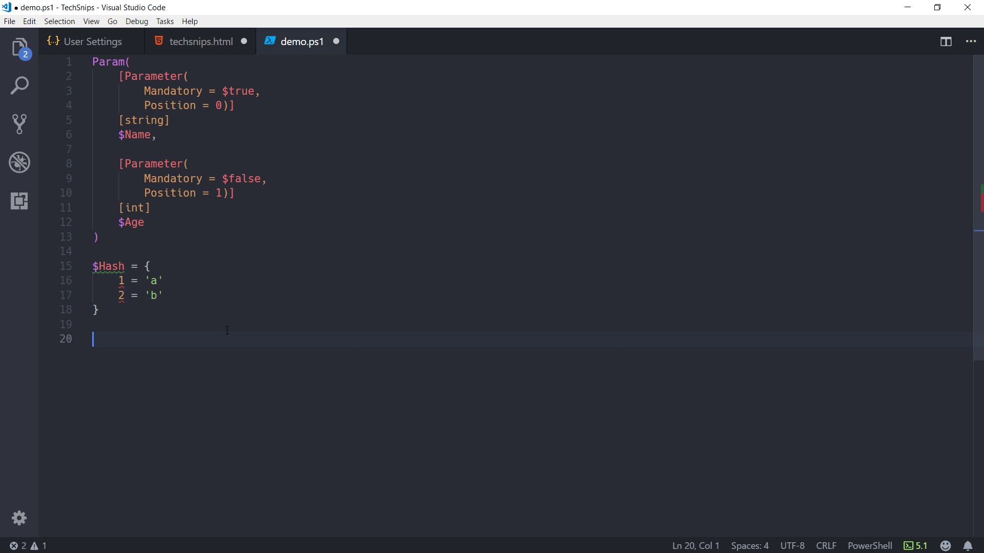
pyautogui.write('if (')
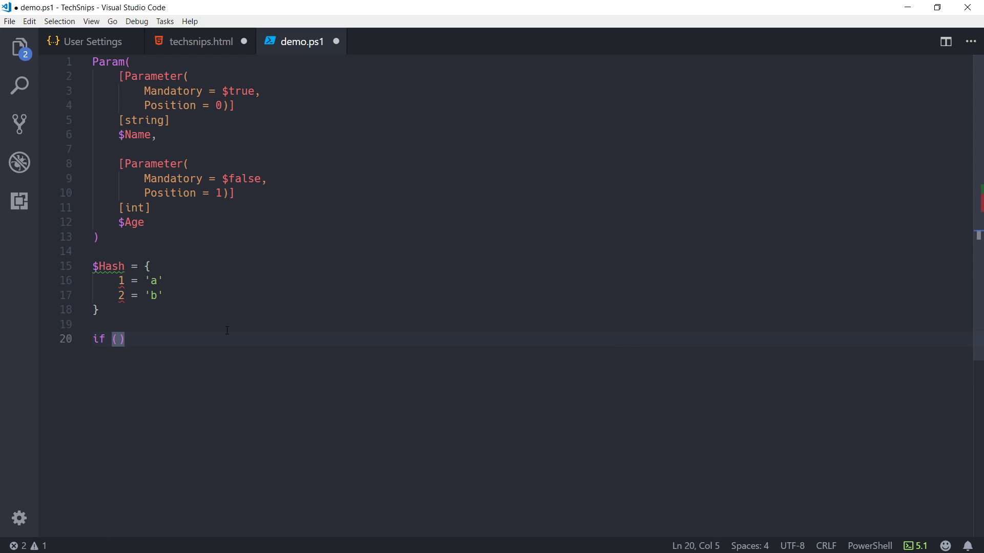
pyautogui.write('$true')
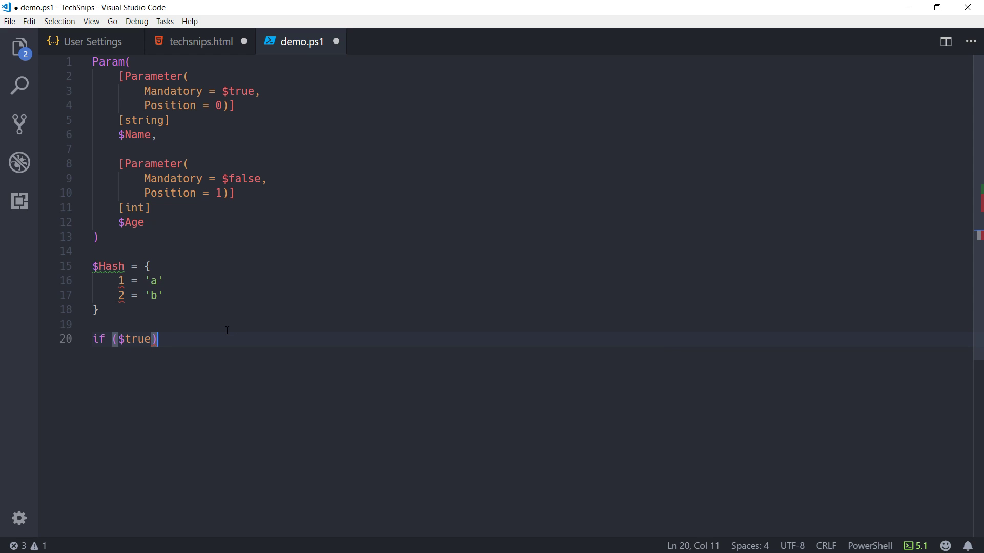
pyautogui.write('{}')
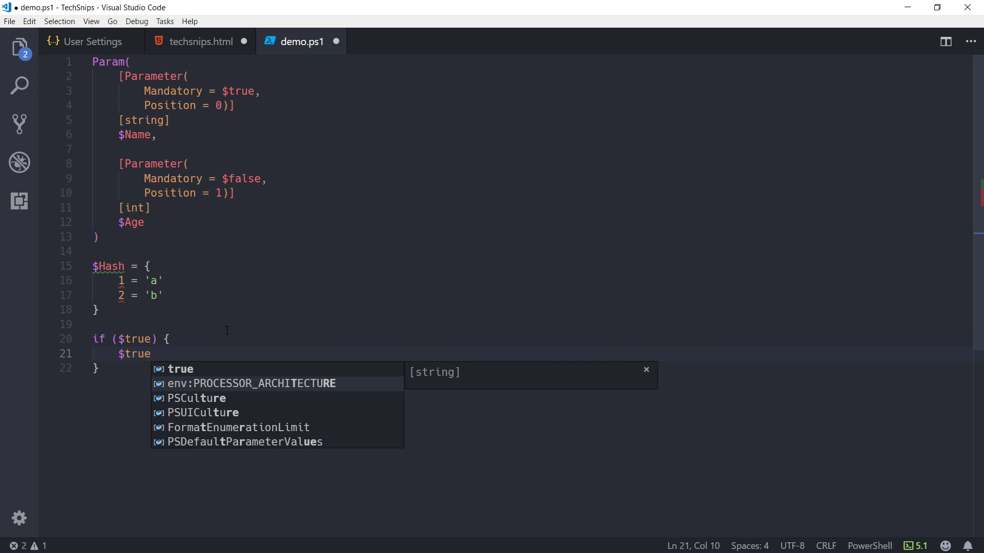
pyautogui.write('else {')
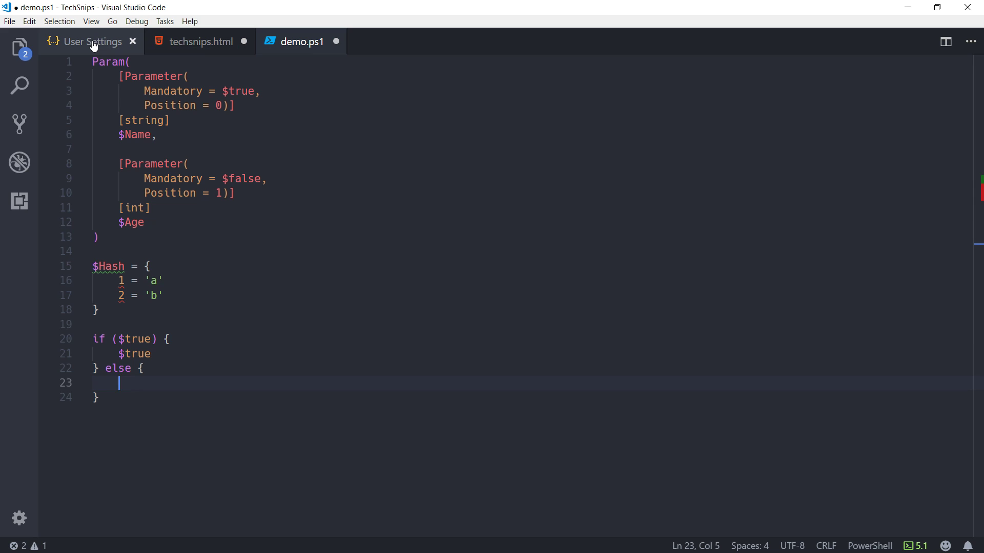
# Step: Comment out the OTBS preset line with // and return to demo.ps1
pyautogui.click(91, 41)
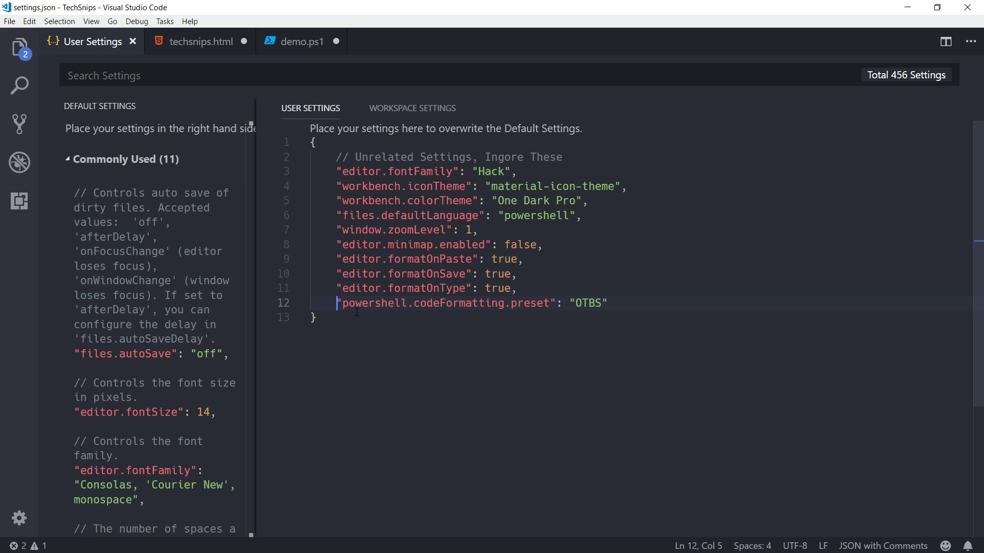
pyautogui.write('//')
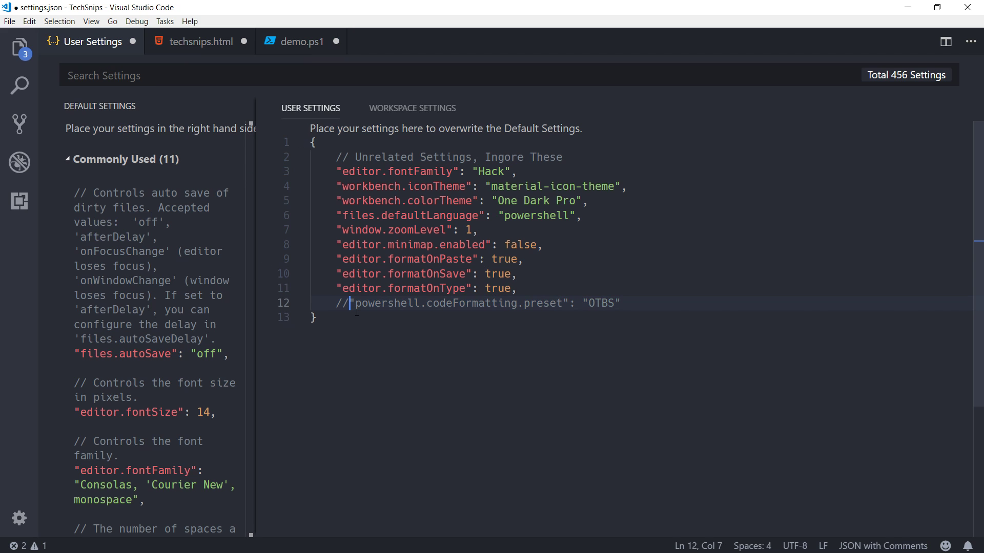
pyautogui.click(302, 41)
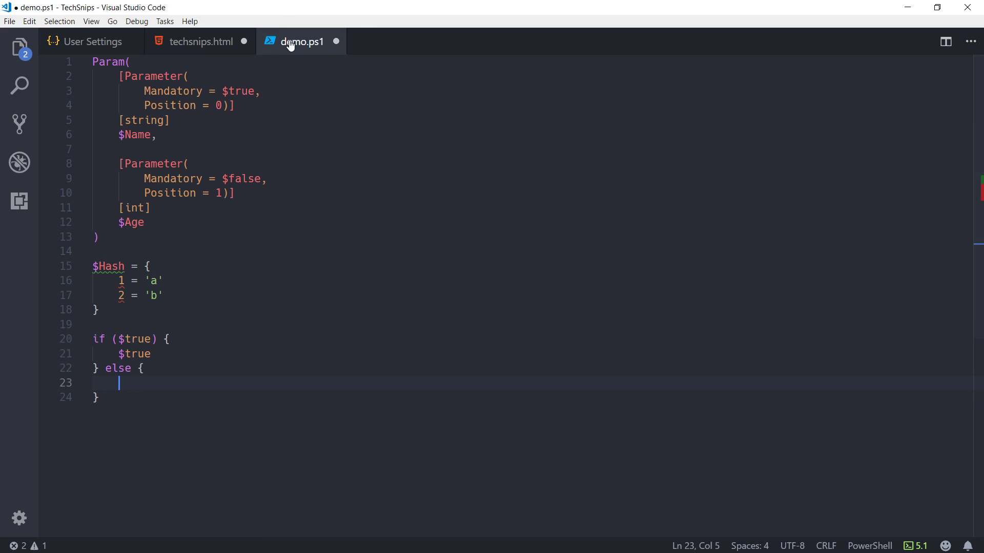
pyautogui.moveTo(181, 379)
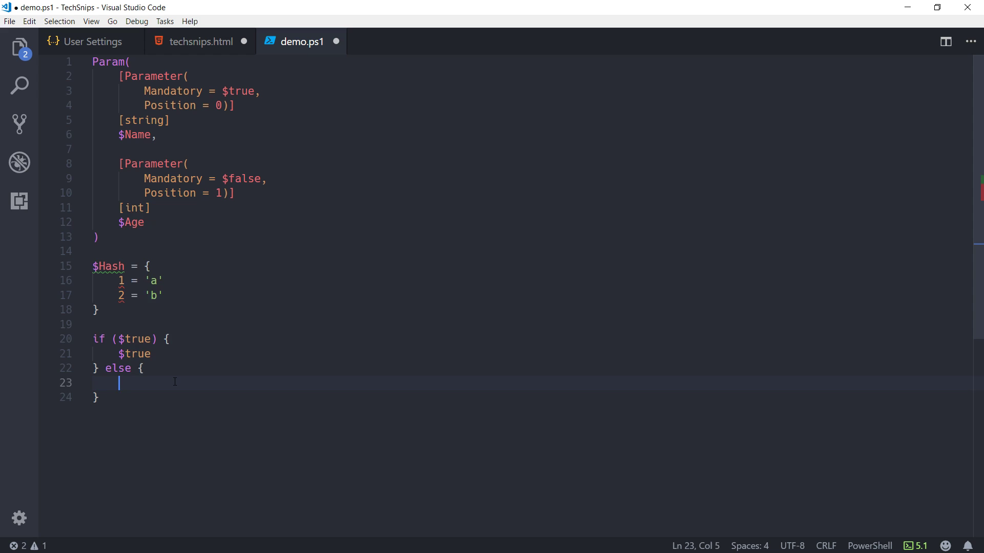
# Step: Fill the else block with $false and reformat the script without the OTBS preset
pyautogui.write('$false')
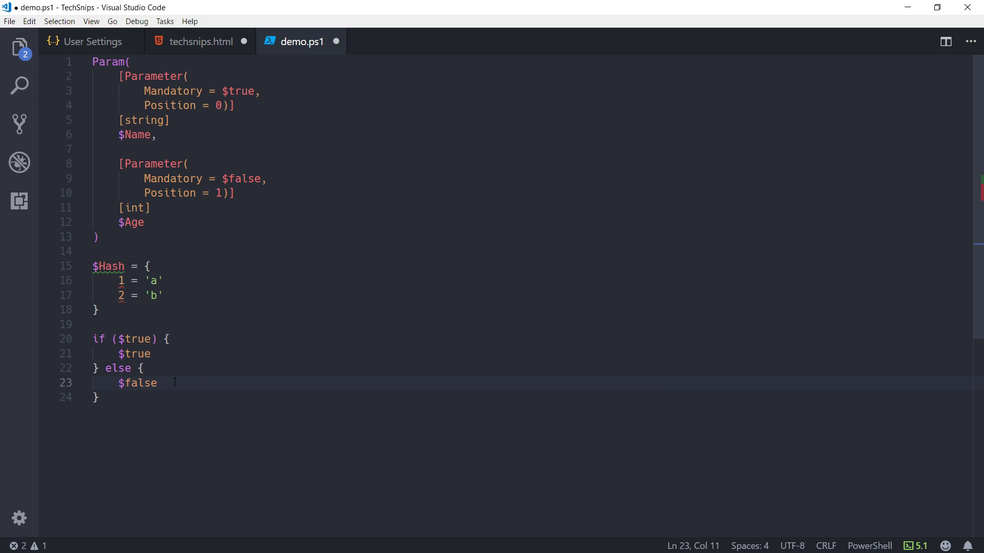
pyautogui.click(159, 382)
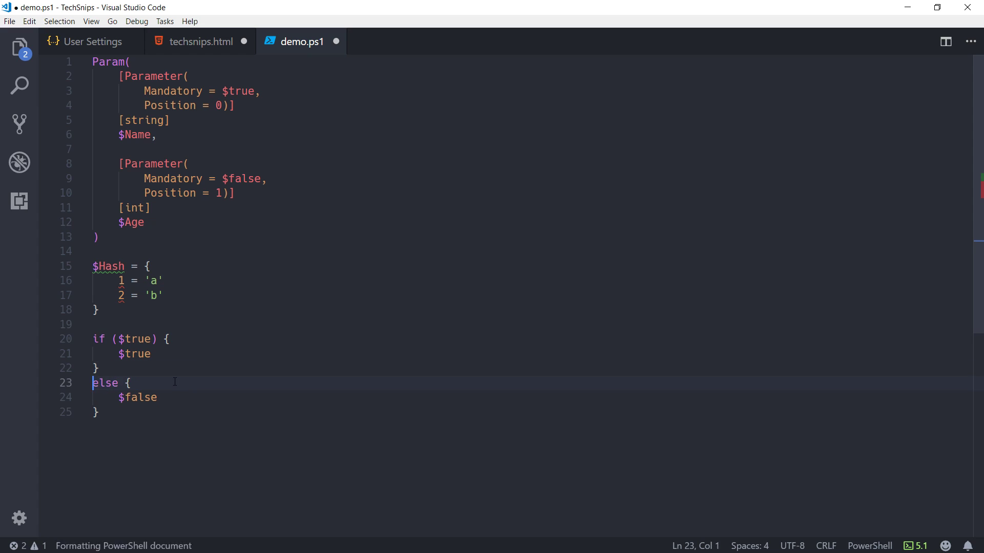
pyautogui.click(101, 412)
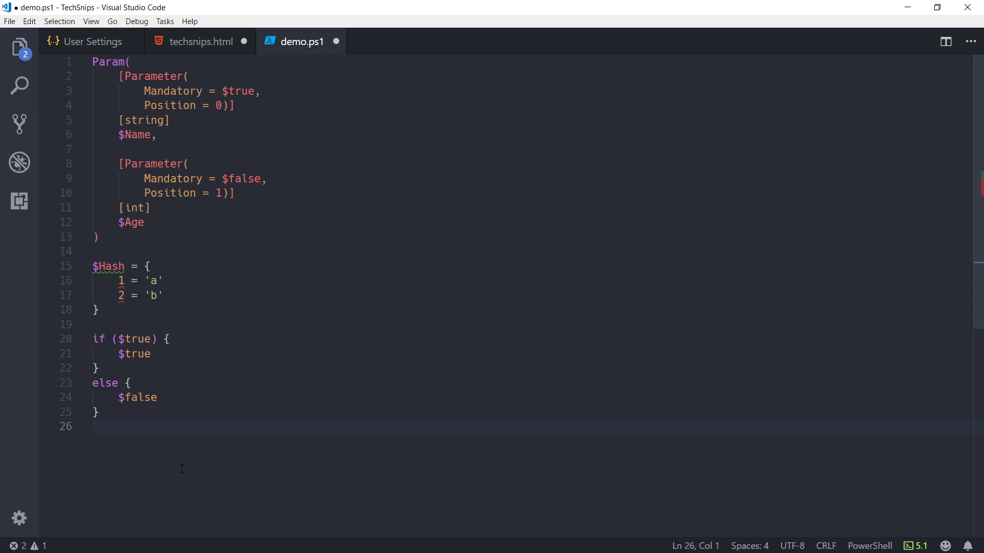
pyautogui.moveTo(75, 41)
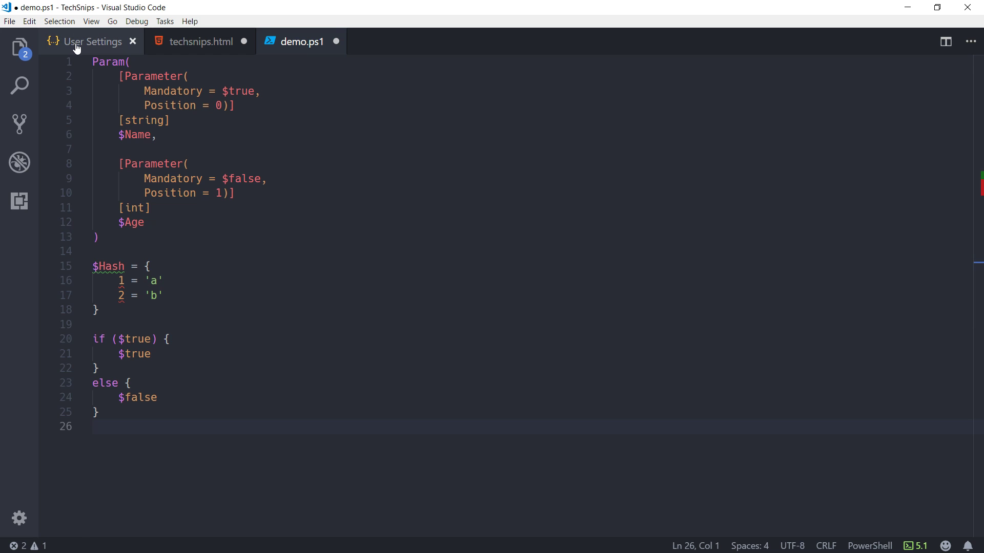
# Step: Uncomment the OTBS preset in User Settings and reformat demo.ps1 so else joins the closing brace
pyautogui.click(93, 41)
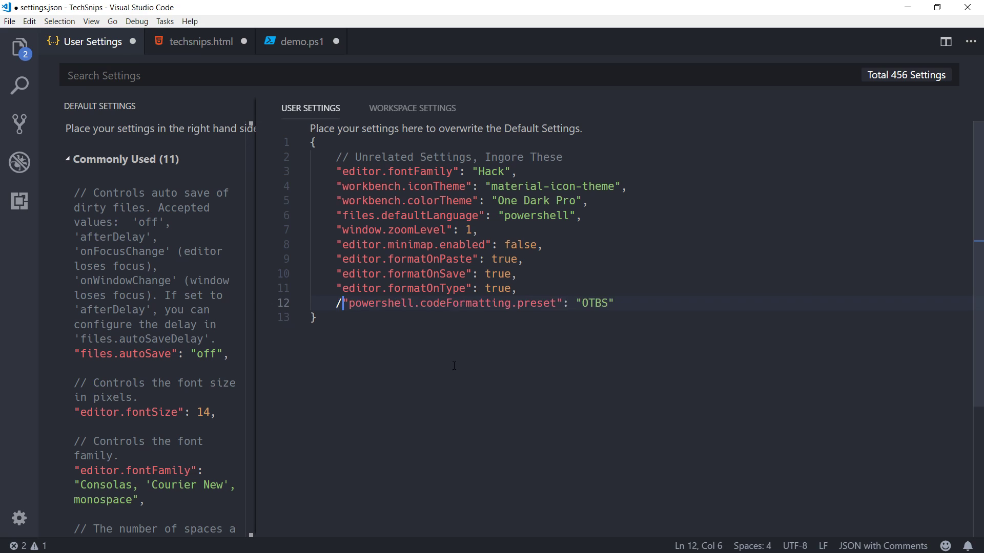
pyautogui.press('Backspace')
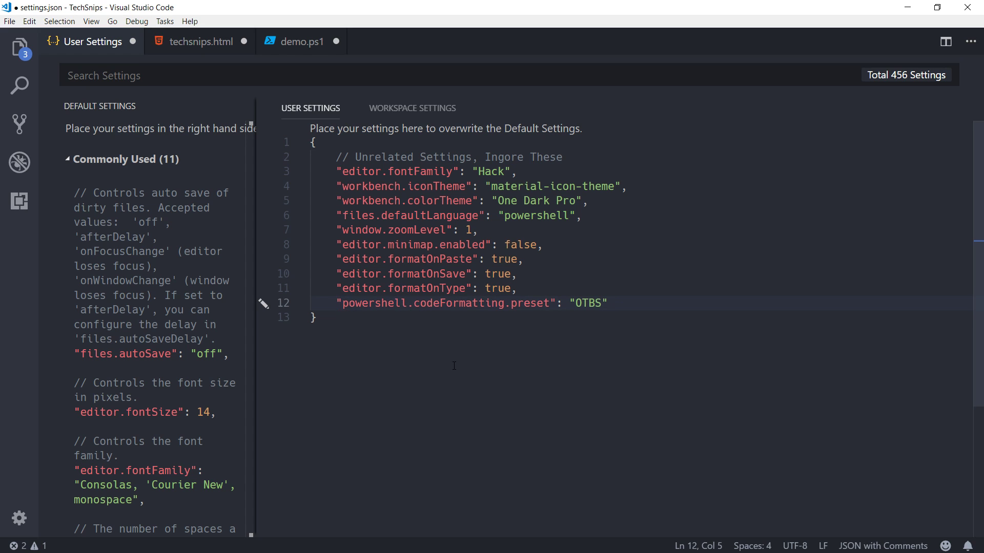
pyautogui.click(301, 41)
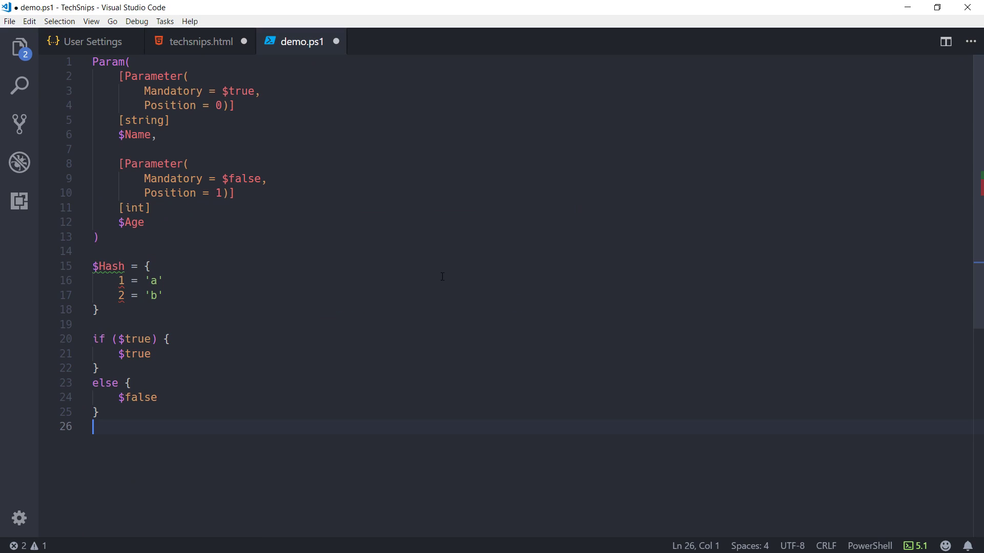
pyautogui.press('ctrl+shift+p')
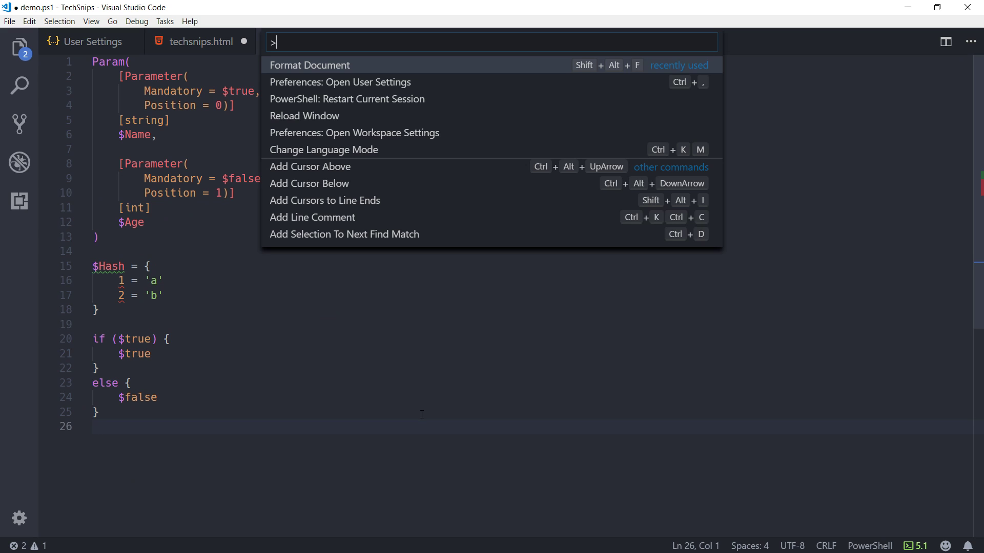
pyautogui.click(309, 64)
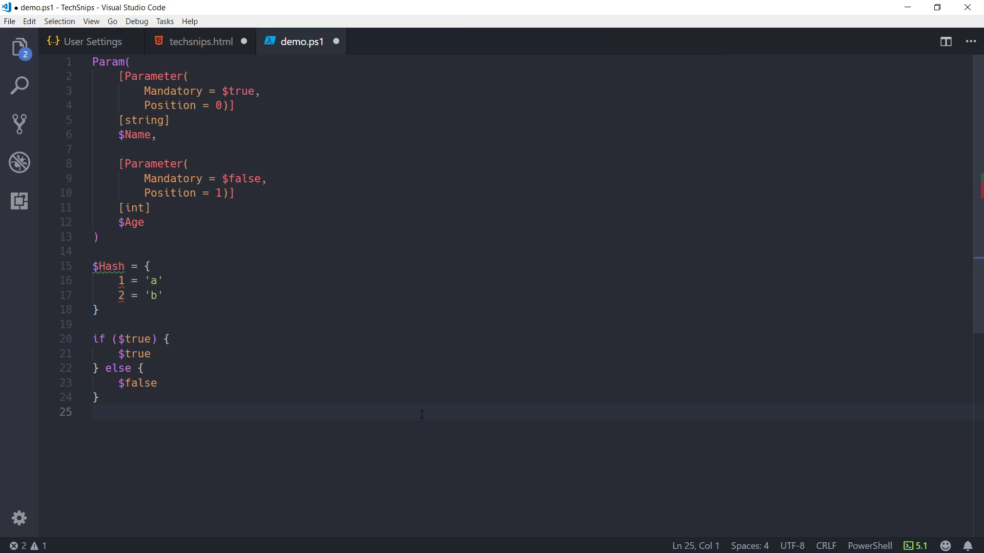